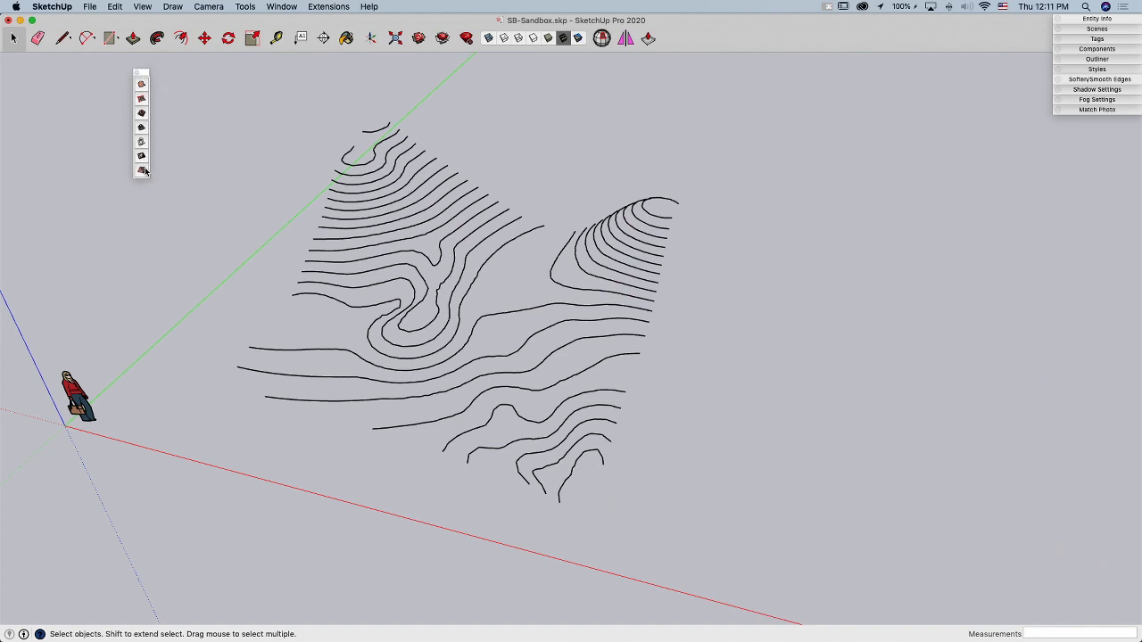
mouse_move(107, 135)
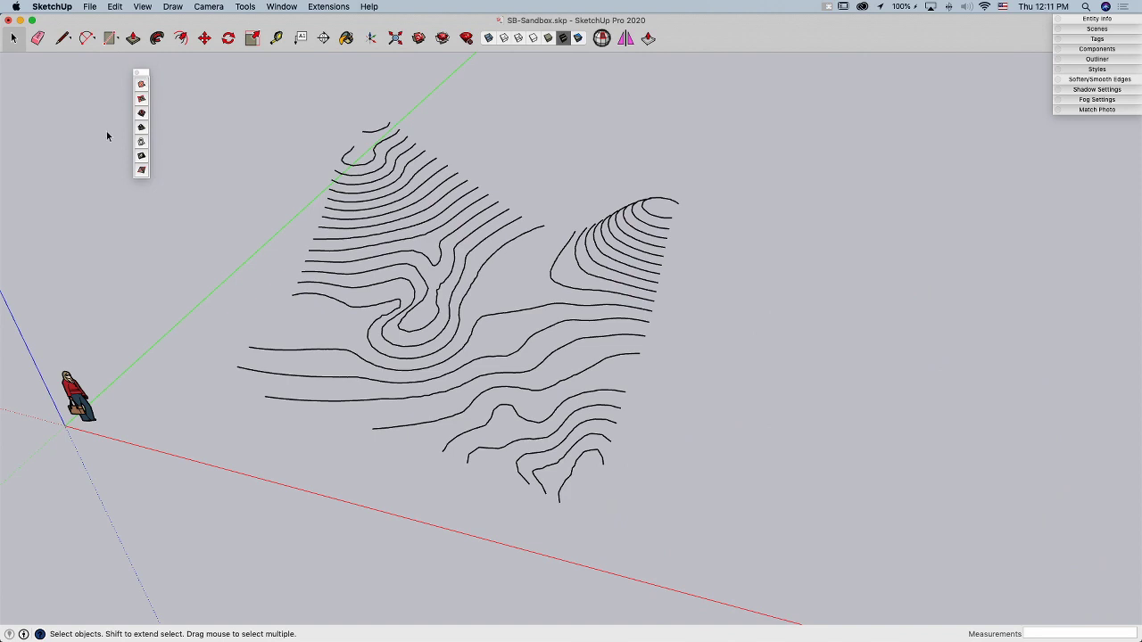
mouse_move(167, 100)
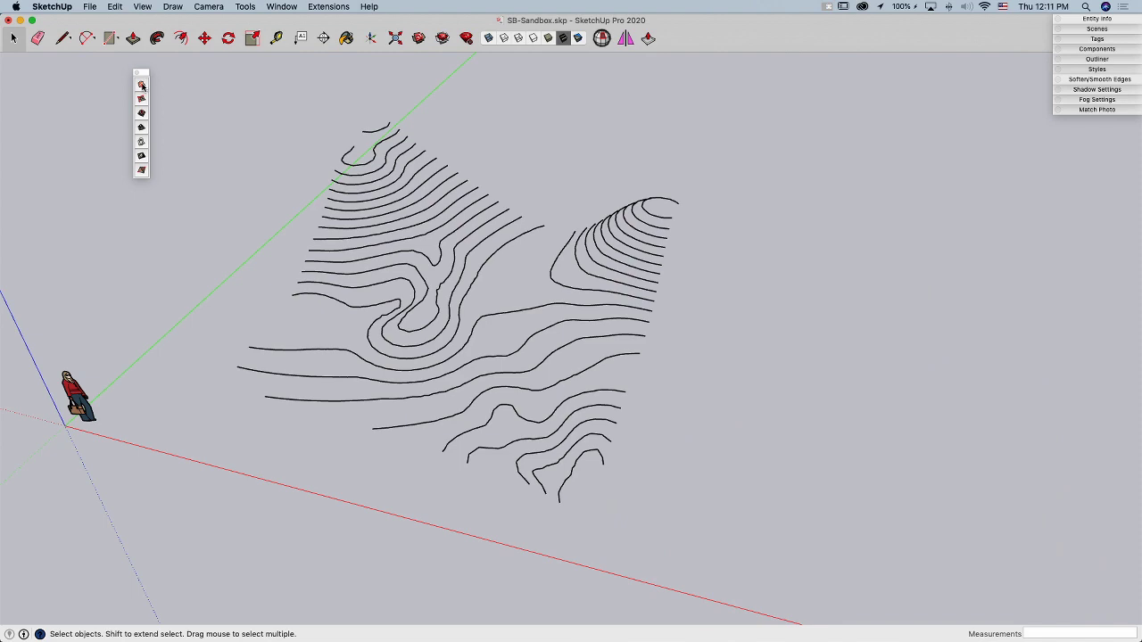
mouse_move(141, 86)
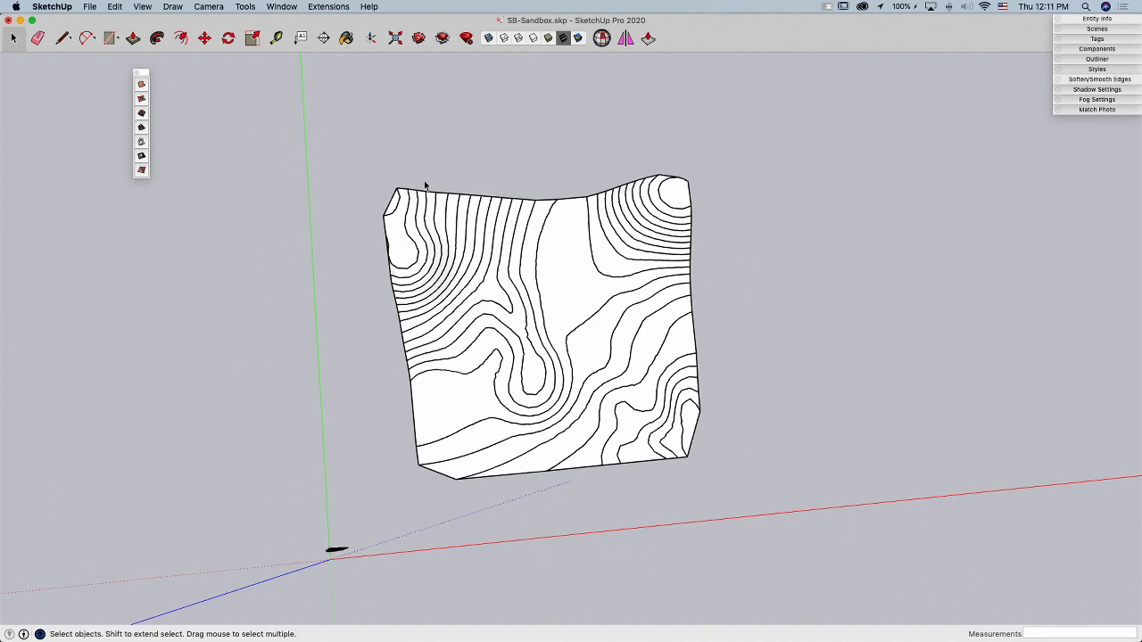
mouse_move(711, 400)
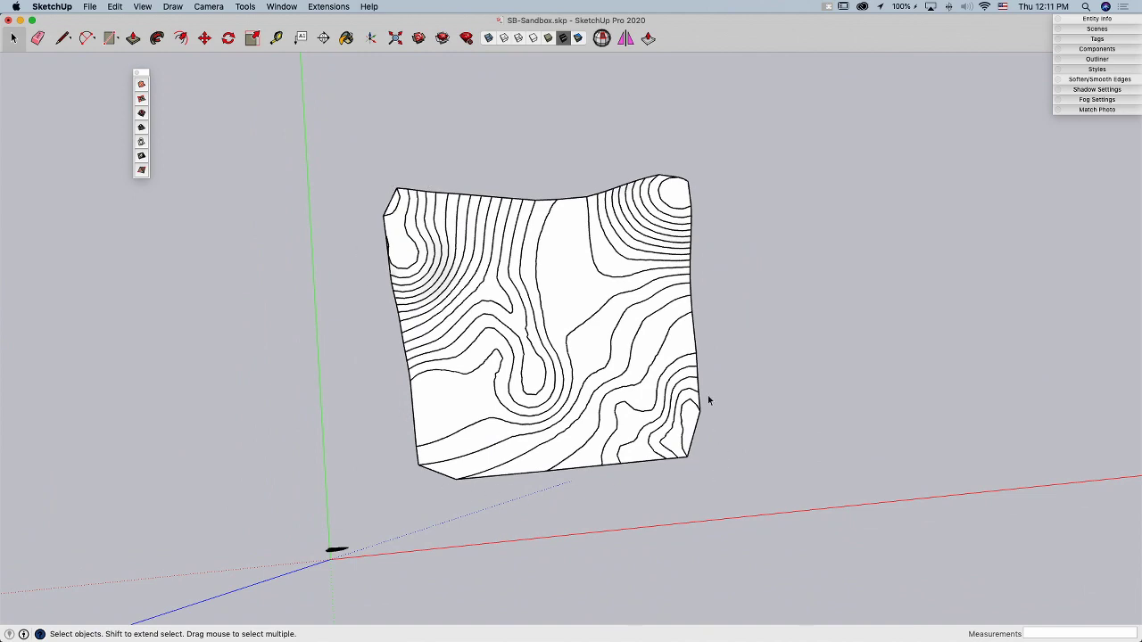
Orbit around the contour terrain to inspect the hilltop and slopes from several angles
left_click_drag(710, 399, 414, 200)
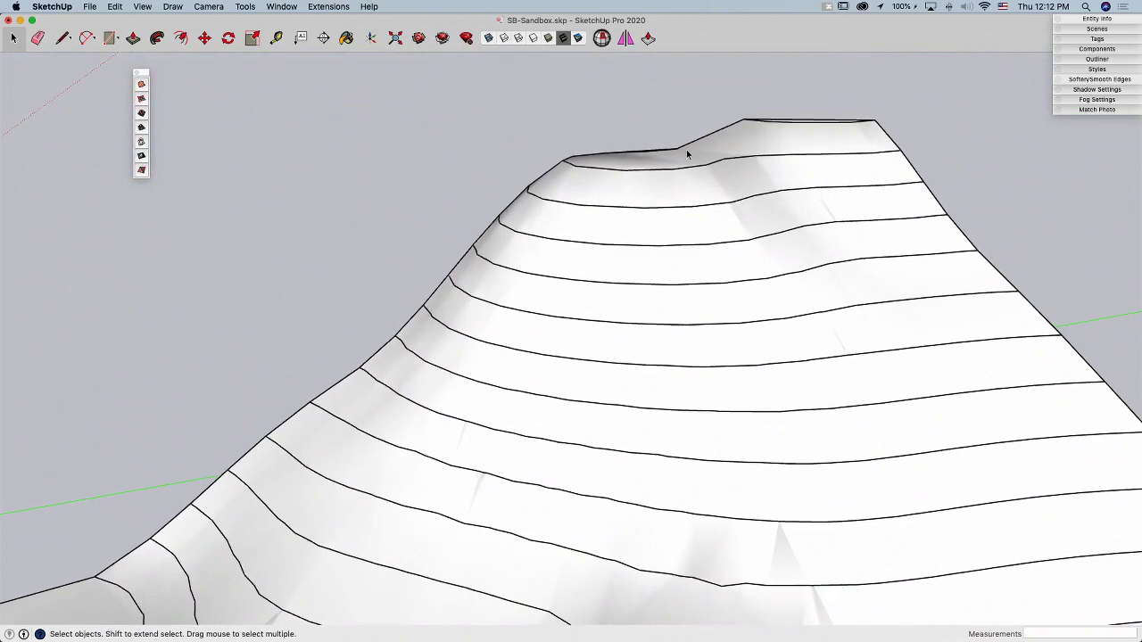
left_click_drag(687, 154, 651, 295)
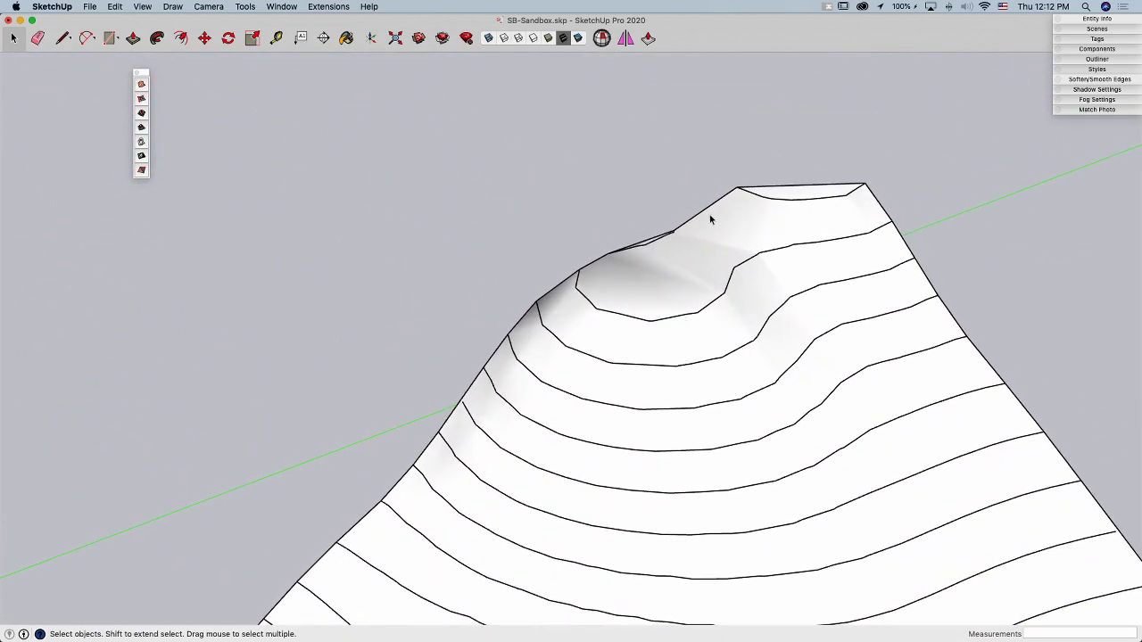
left_click_drag(710, 222, 592, 509)
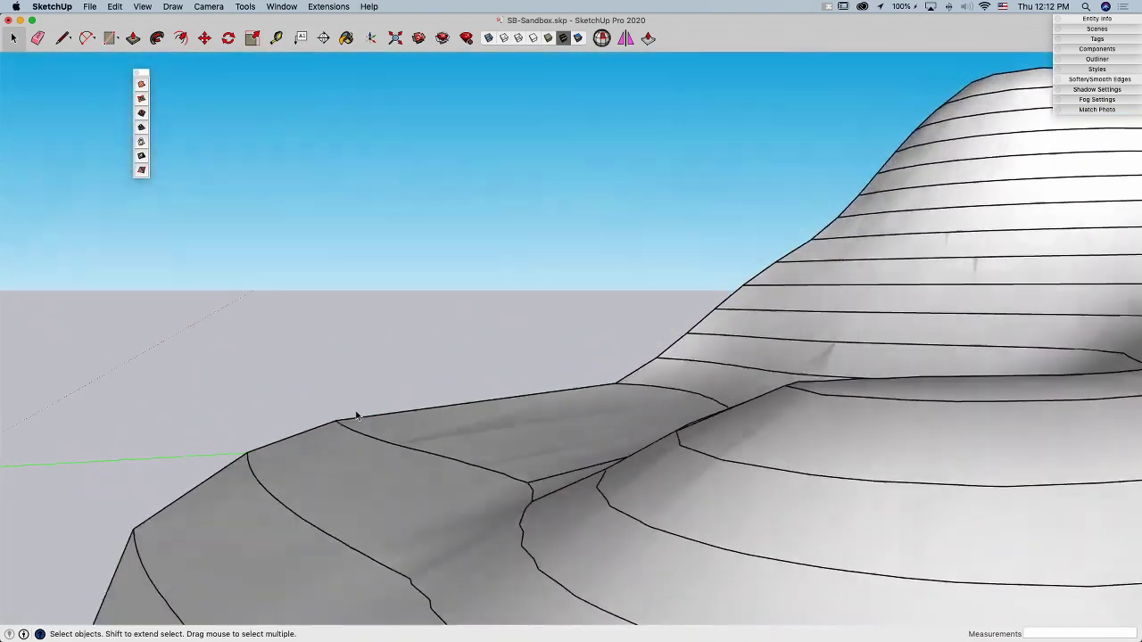
left_click_drag(357, 414, 610, 382)
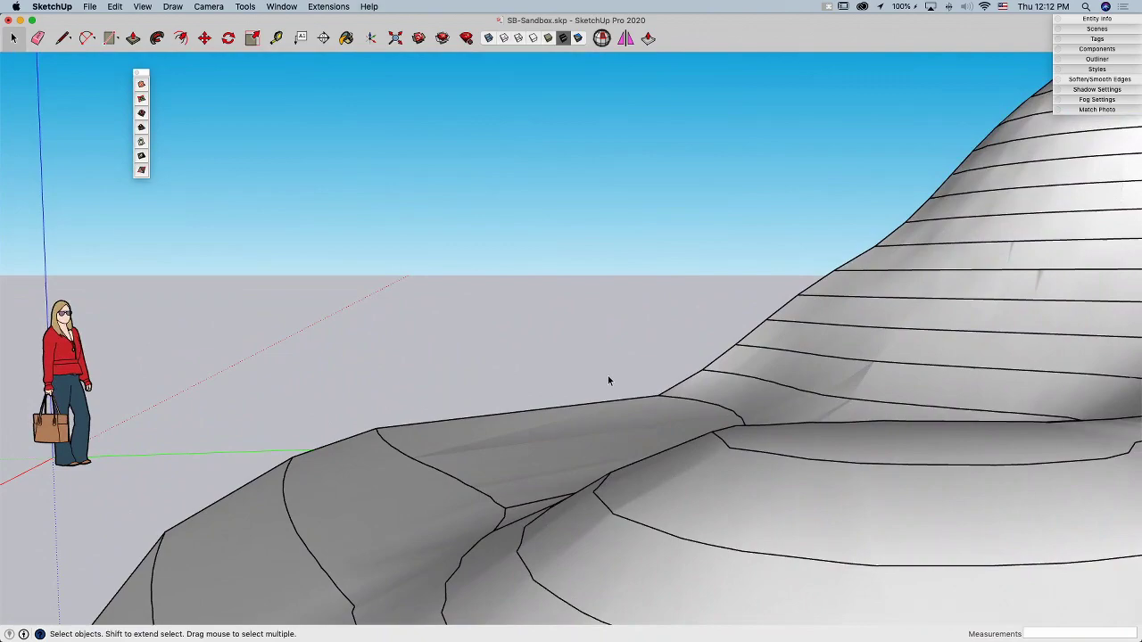
mouse_move(414, 414)
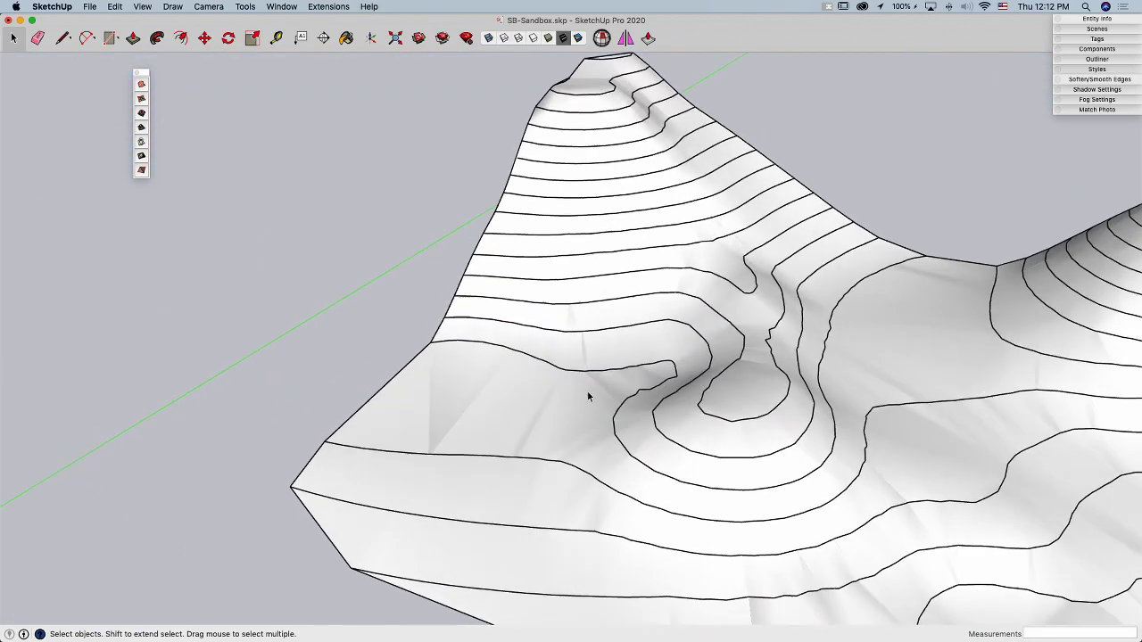
Change the edge display from the View menu so the terrain shades smoothly without contour edges
left_click(143, 7)
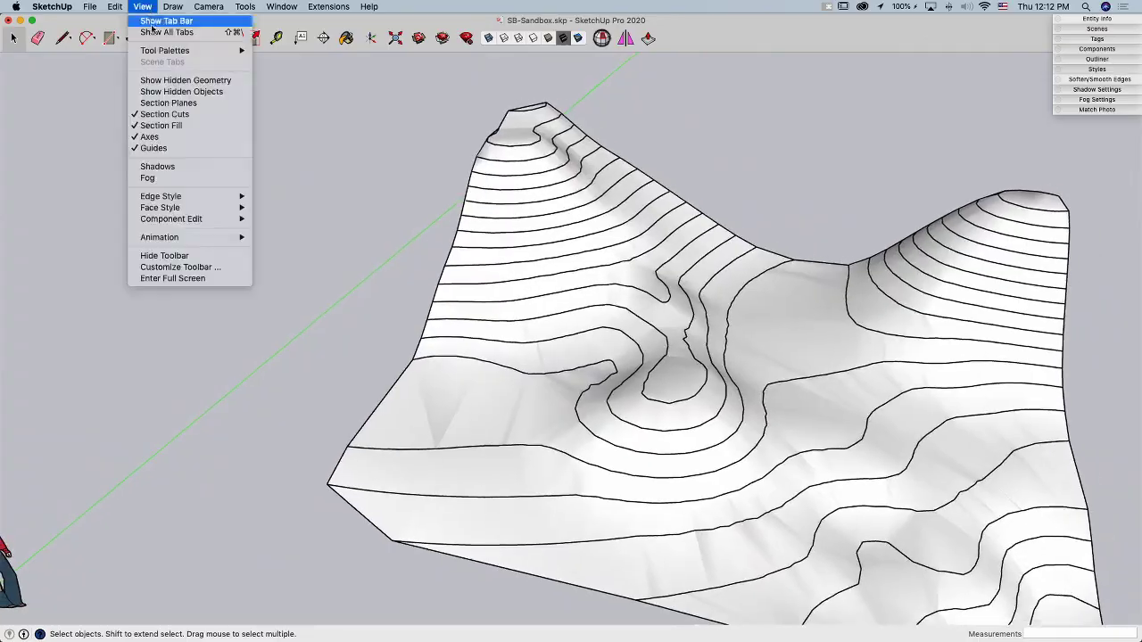
left_click(186, 79)
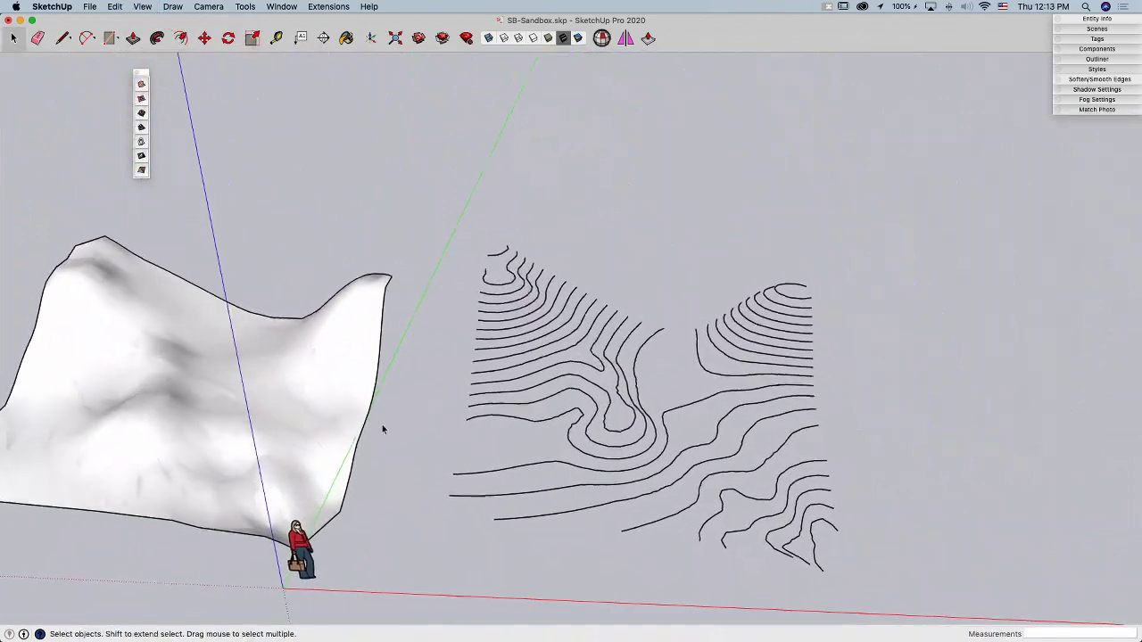
Draw short straight lines joining the loose ends of neighbouring contour lines
left_click_drag(383, 428, 486, 539)
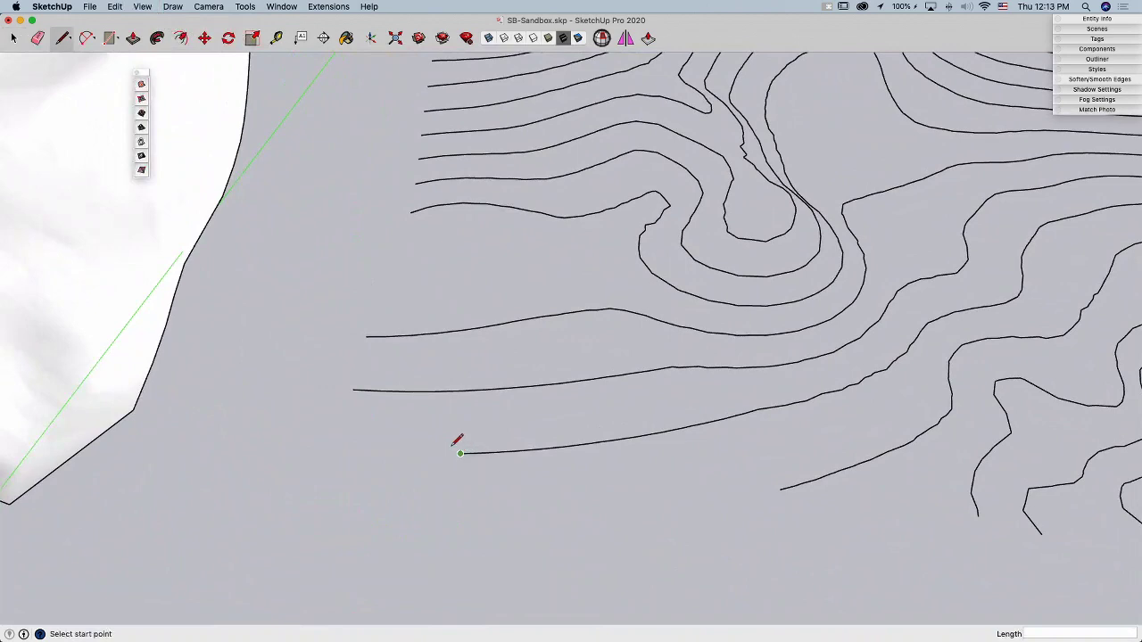
mouse_move(436, 350)
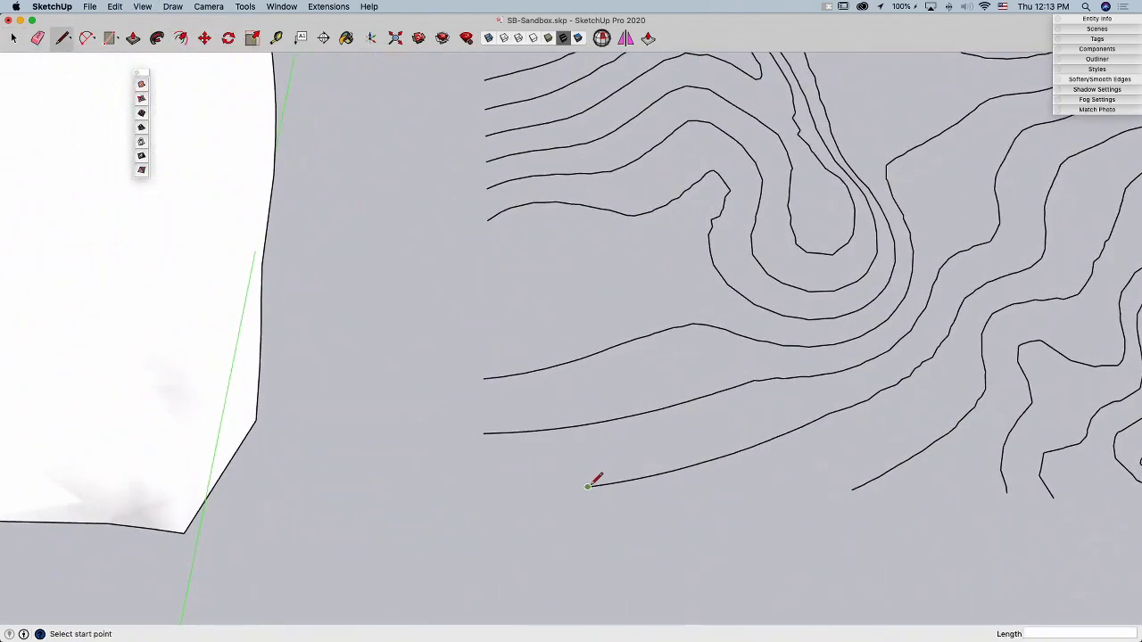
left_click(587, 485)
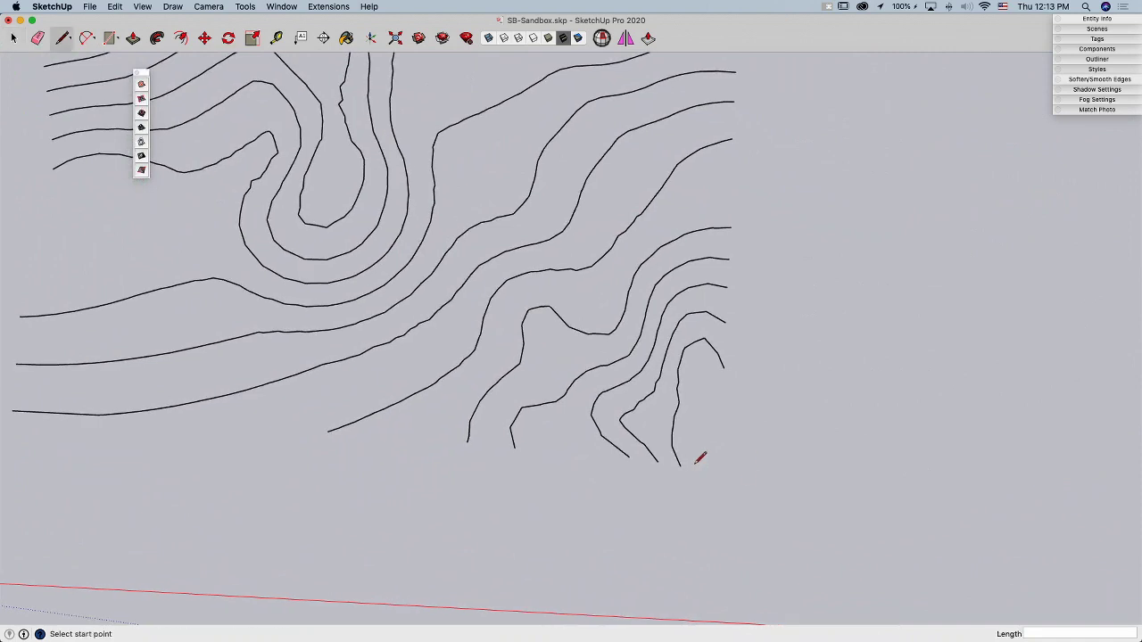
left_click(680, 467)
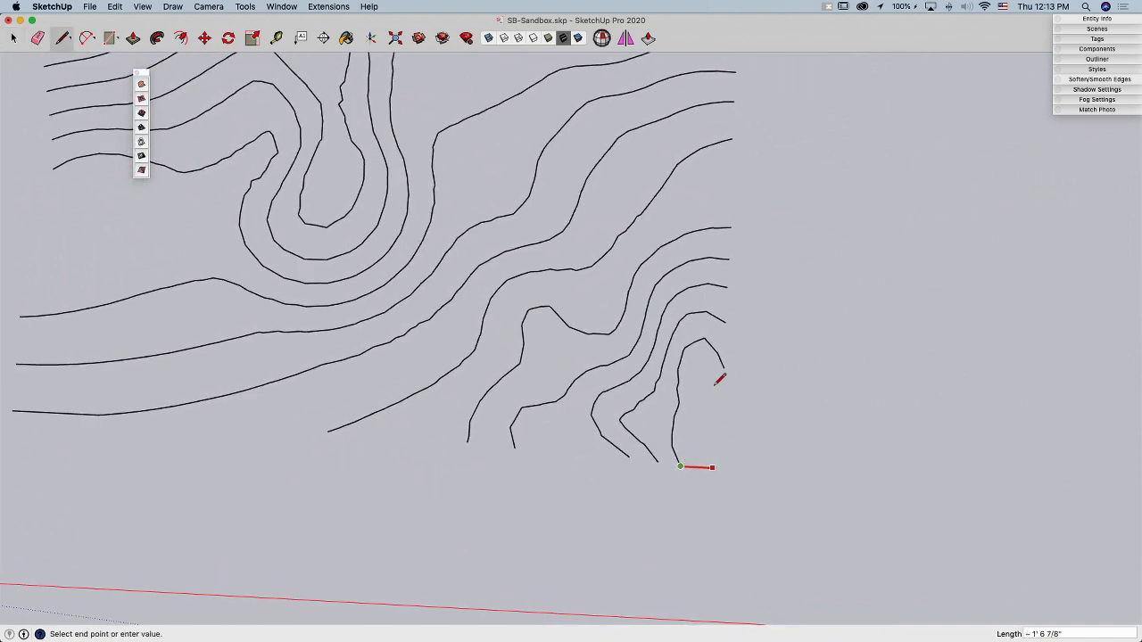
left_click(680, 468)
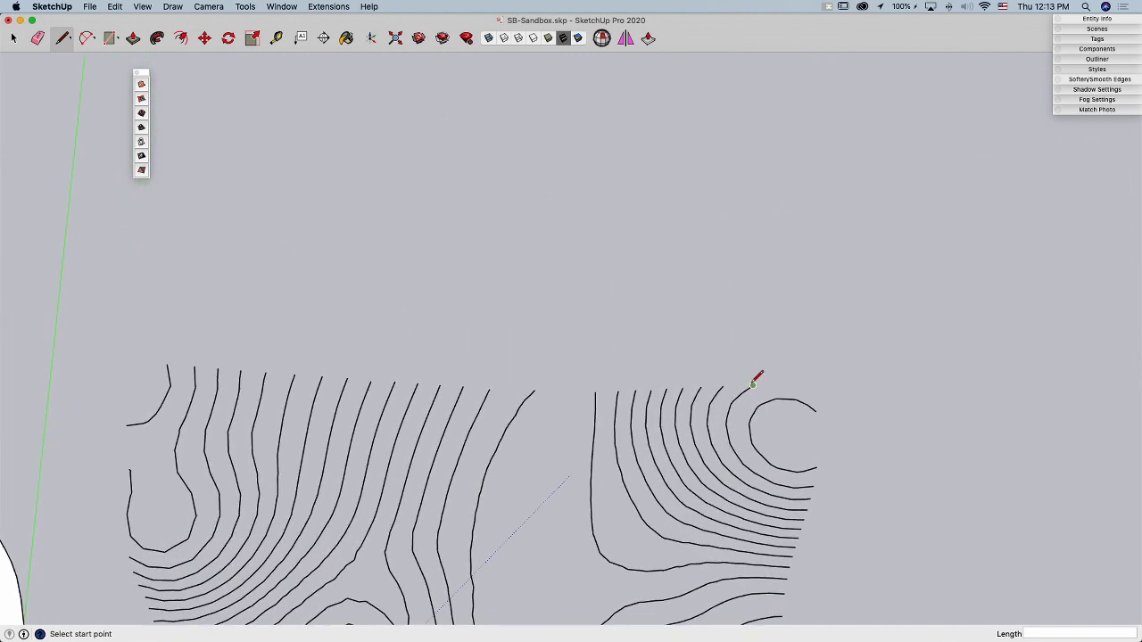
left_click(753, 385)
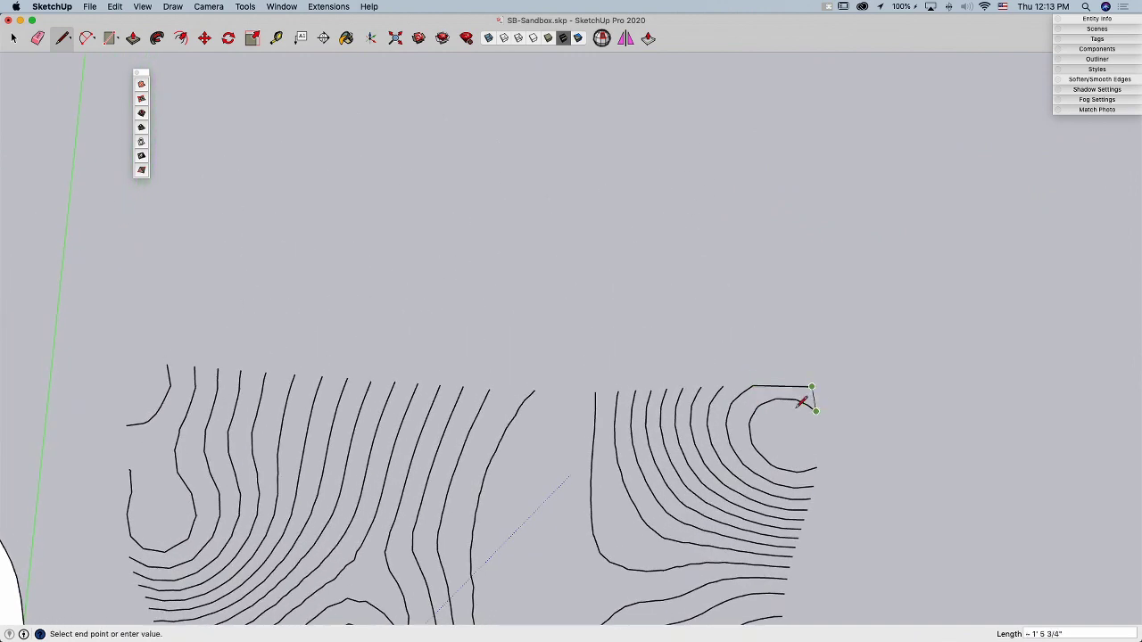
mouse_move(121, 354)
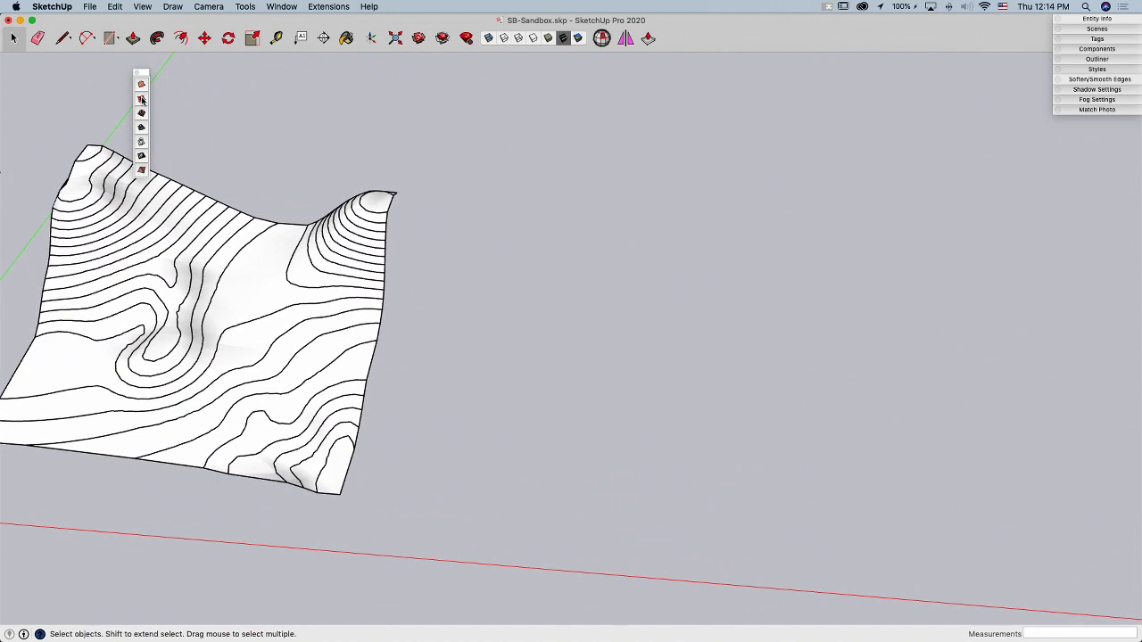
mouse_move(141, 99)
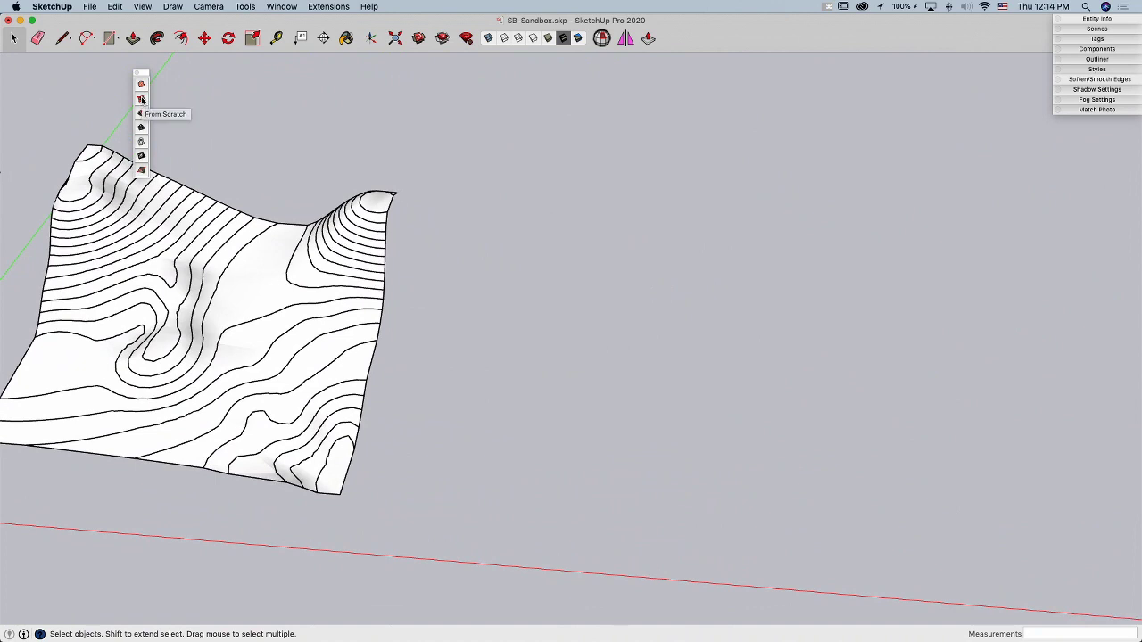
Start a Sandbox From Scratch grid, place its first corner and enter 12 for the grid spacing
left_click(141, 100)
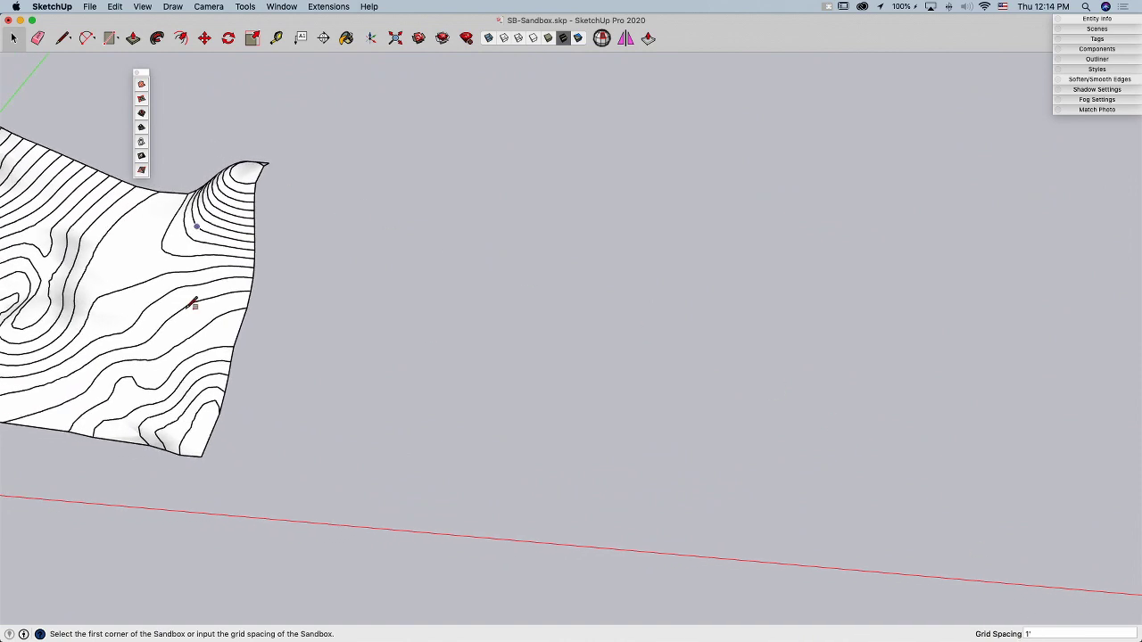
mouse_move(475, 293)
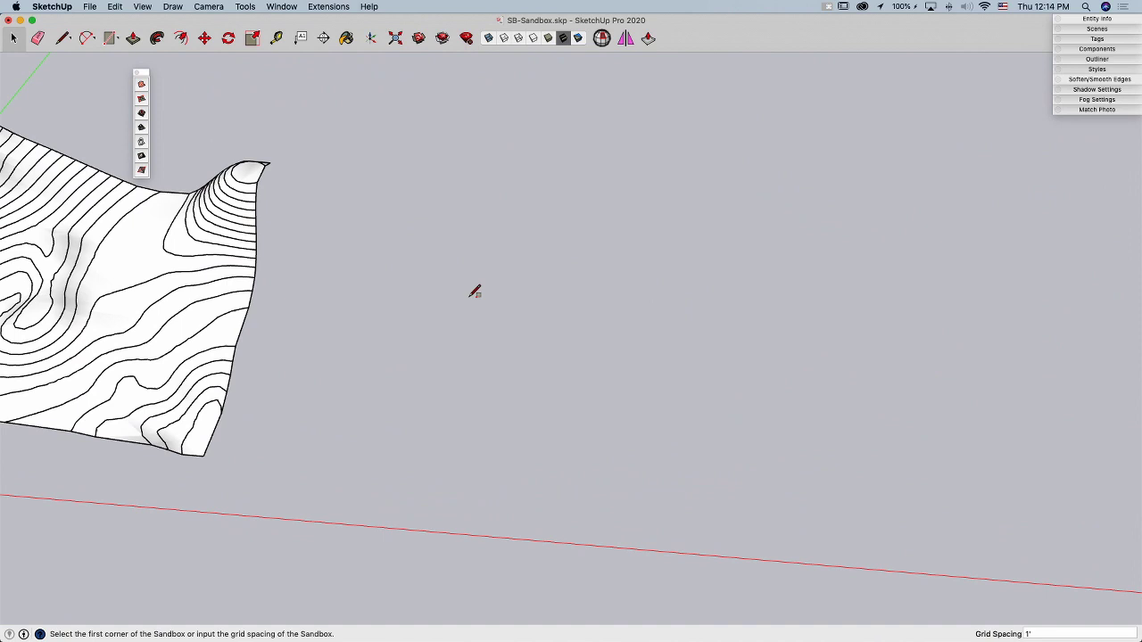
mouse_move(799, 486)
type("0")
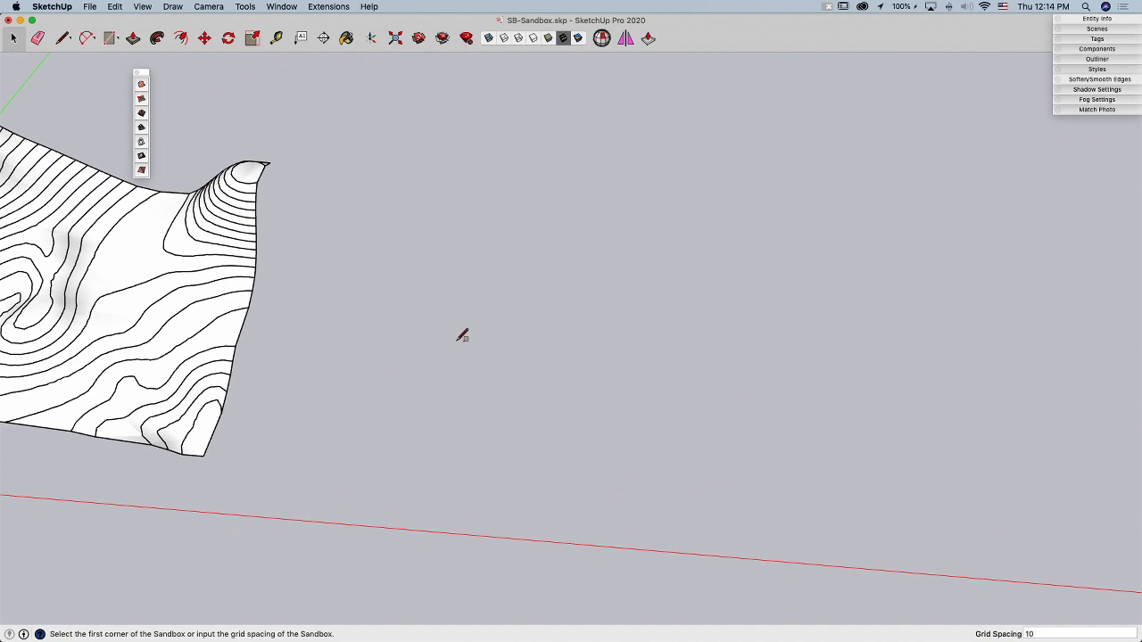
left_click(462, 335)
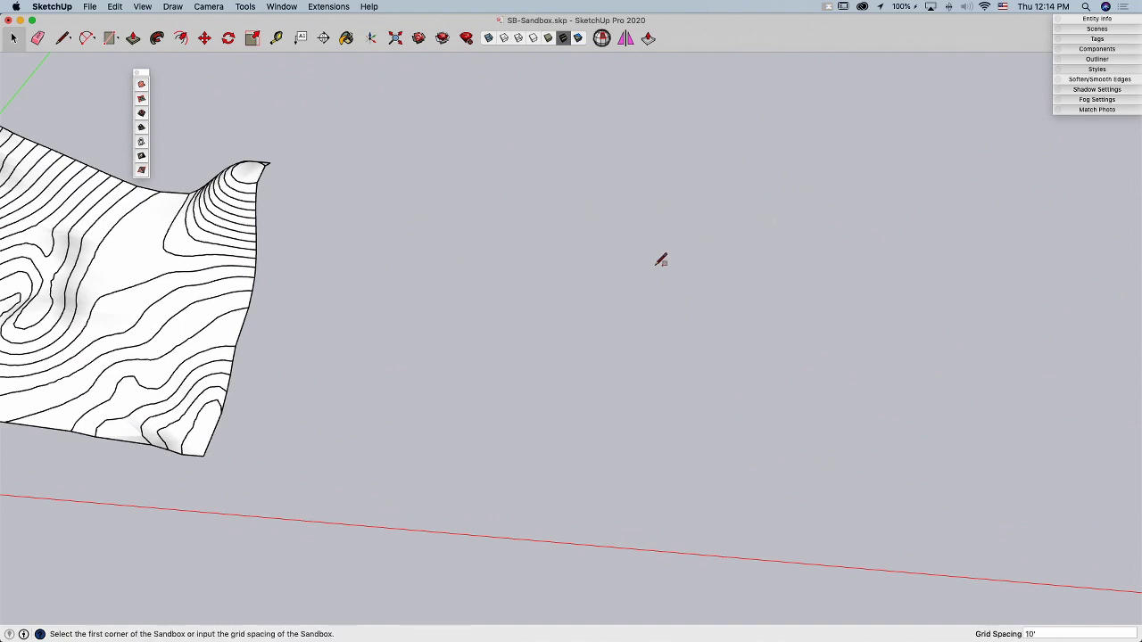
type("12")
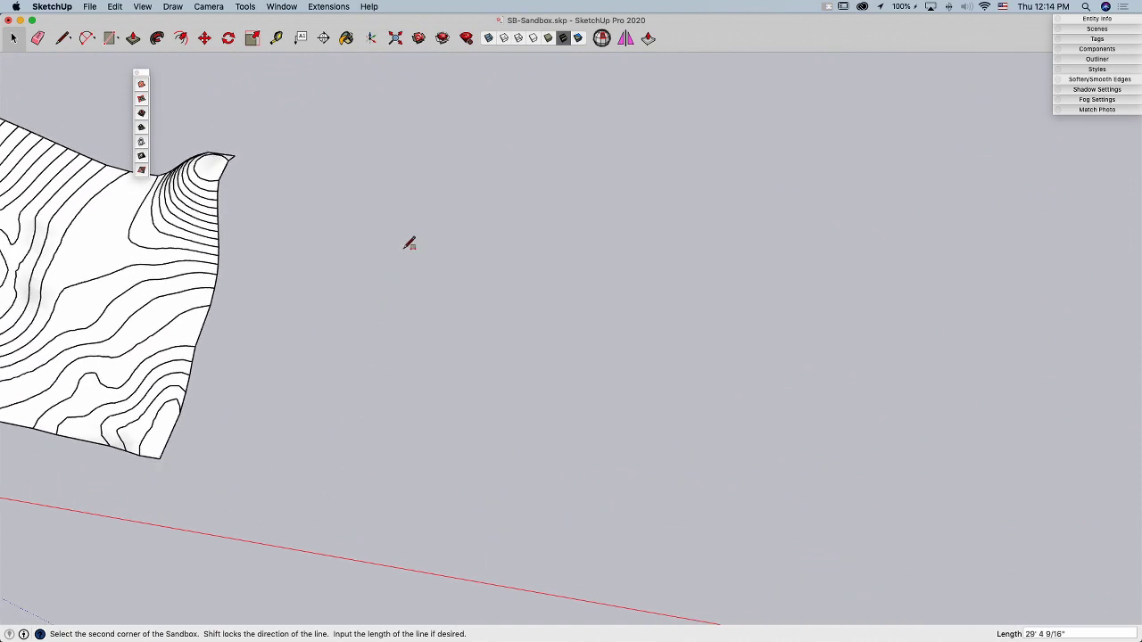
mouse_move(427, 194)
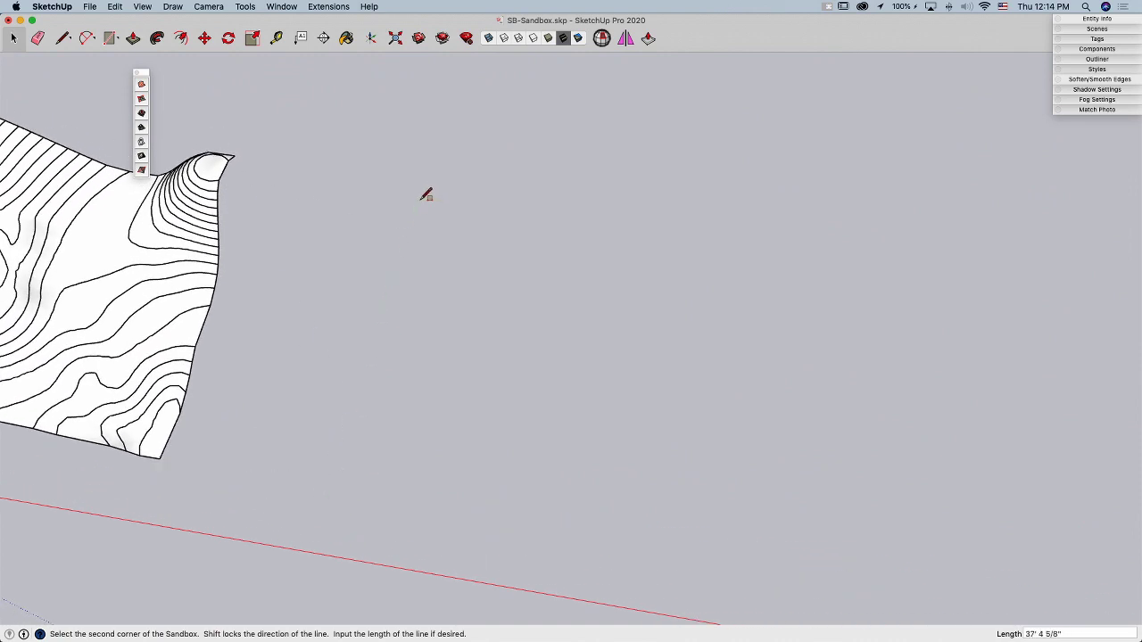
mouse_move(425, 203)
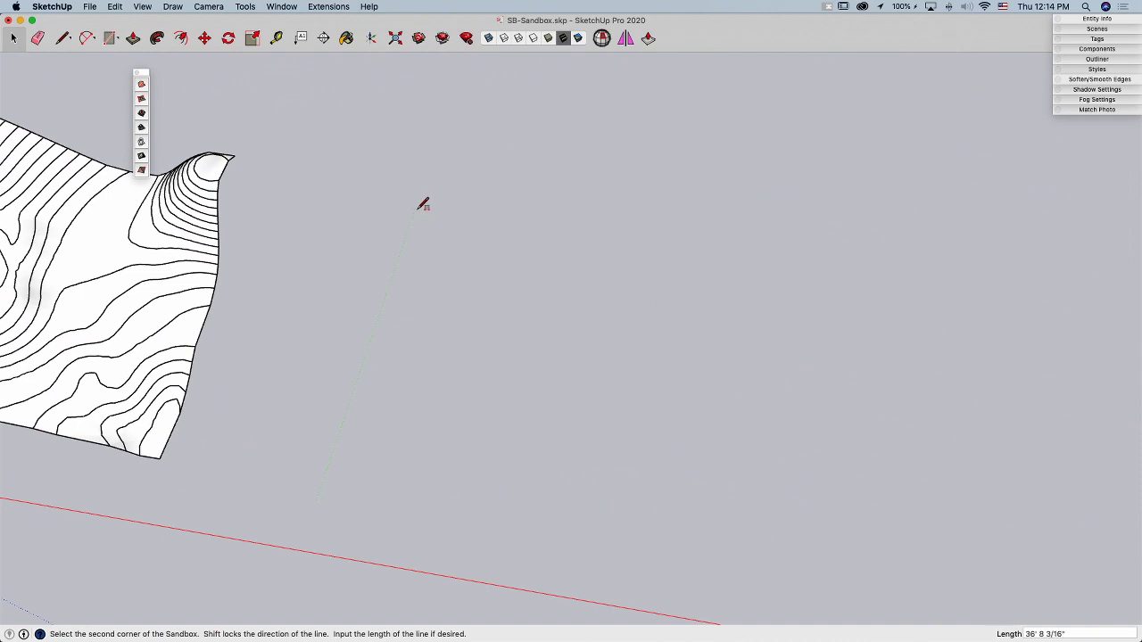
Fix the length of the sandbox grid's first side by setting its second corner
left_click(571, 225)
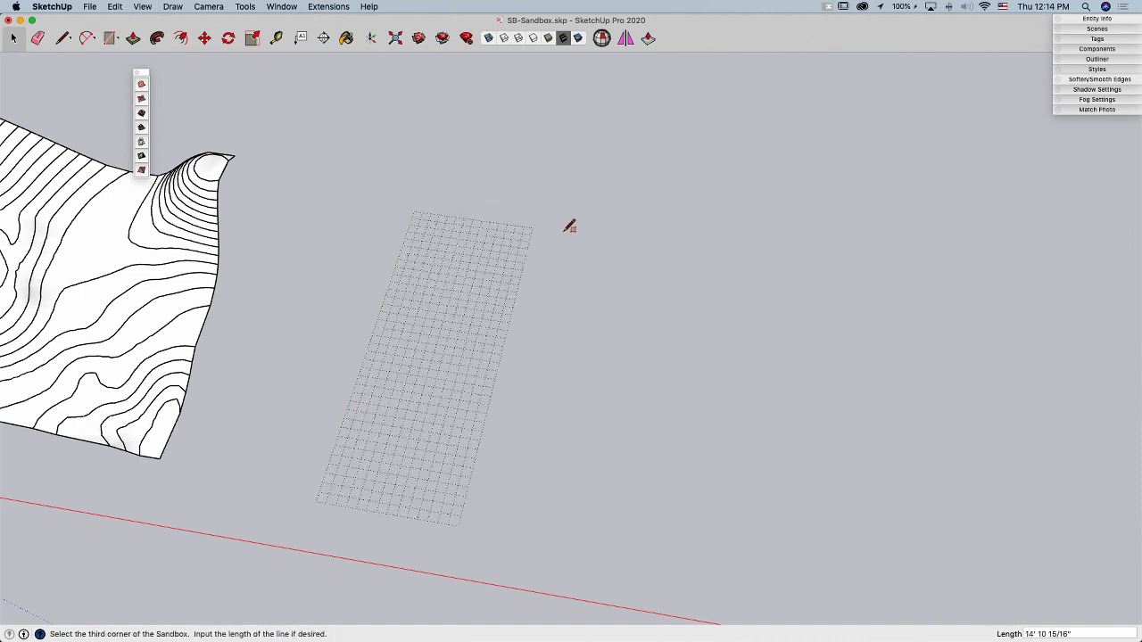
mouse_move(740, 346)
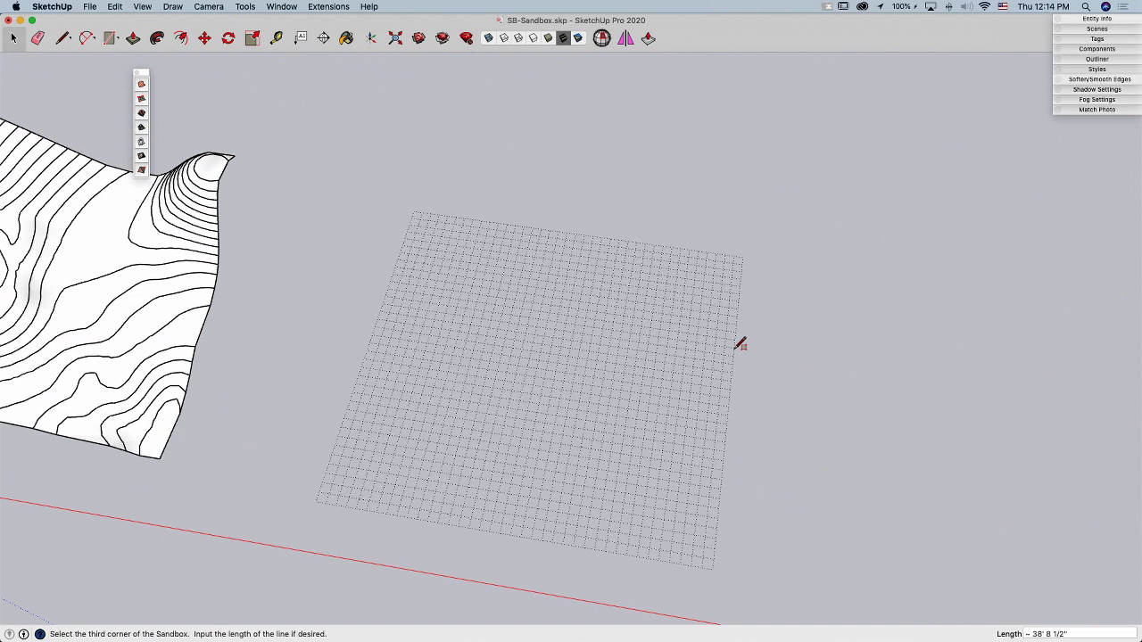
mouse_move(660, 232)
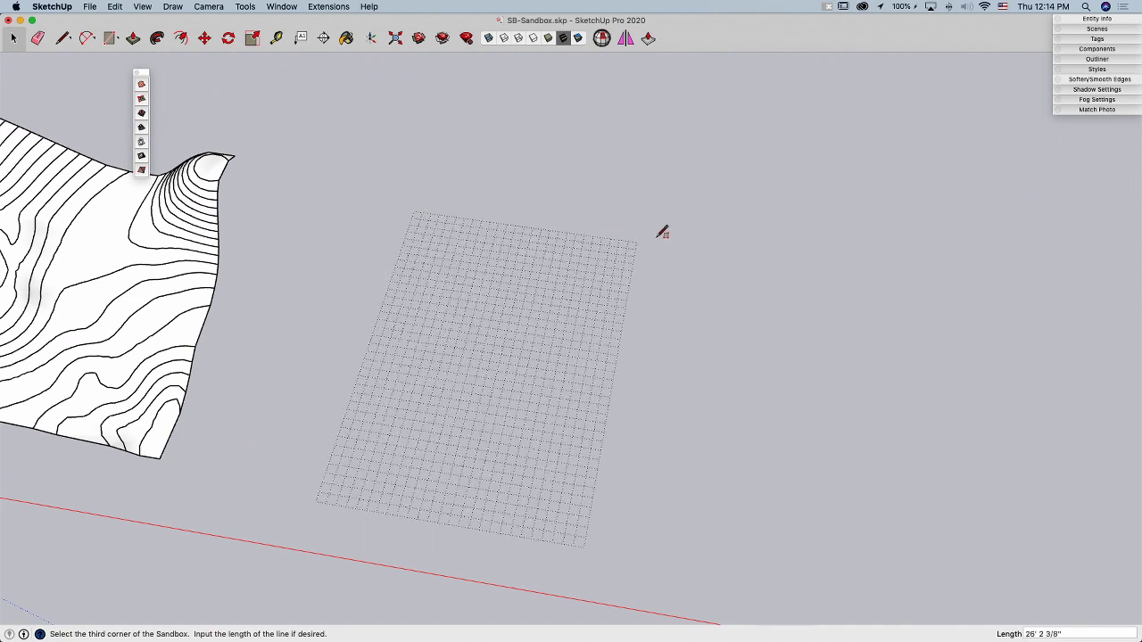
mouse_move(428, 230)
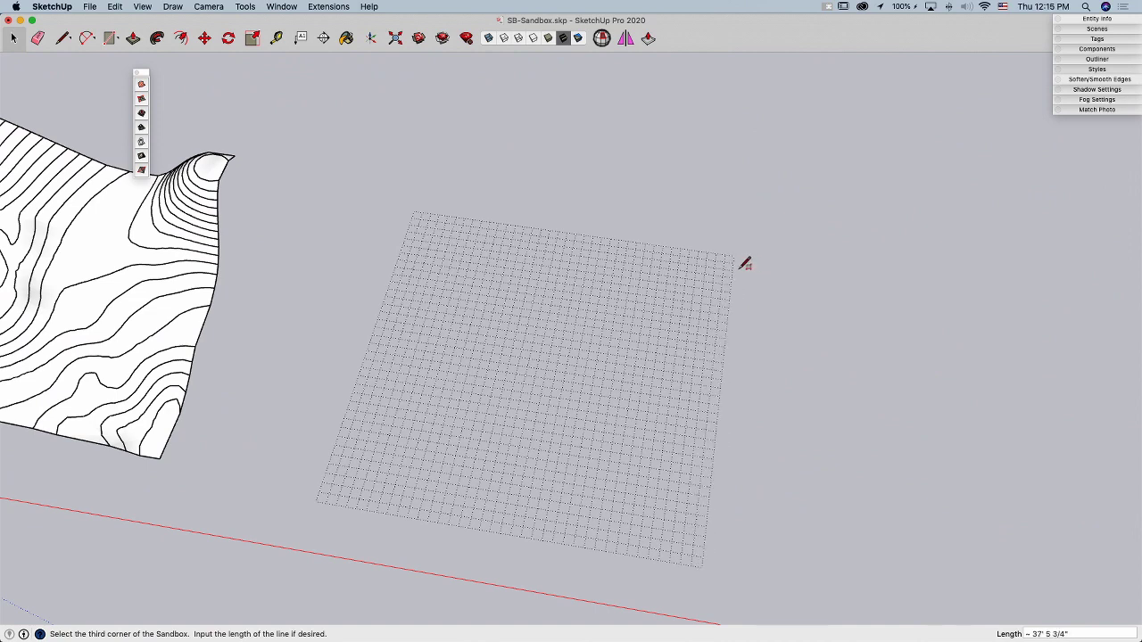
mouse_move(700, 307)
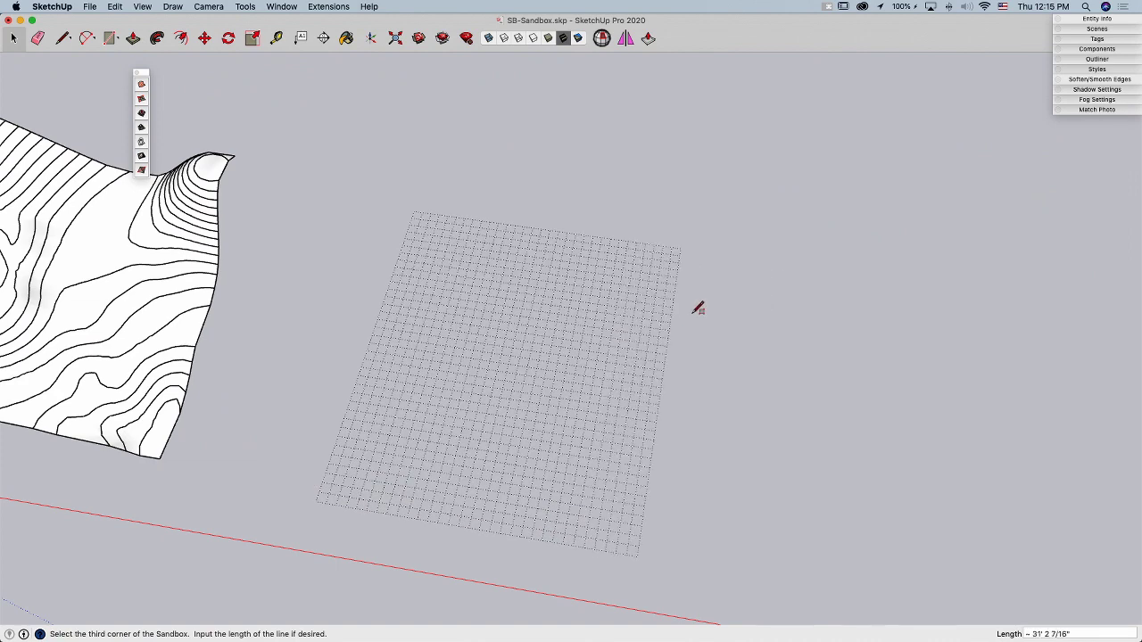
mouse_move(757, 295)
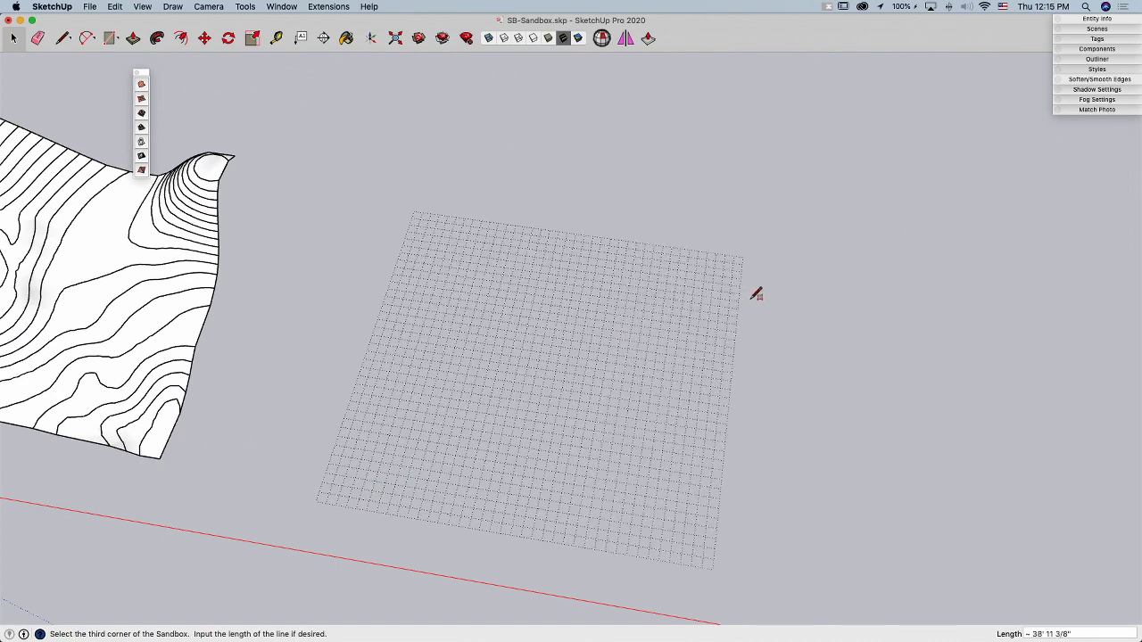
mouse_move(721, 293)
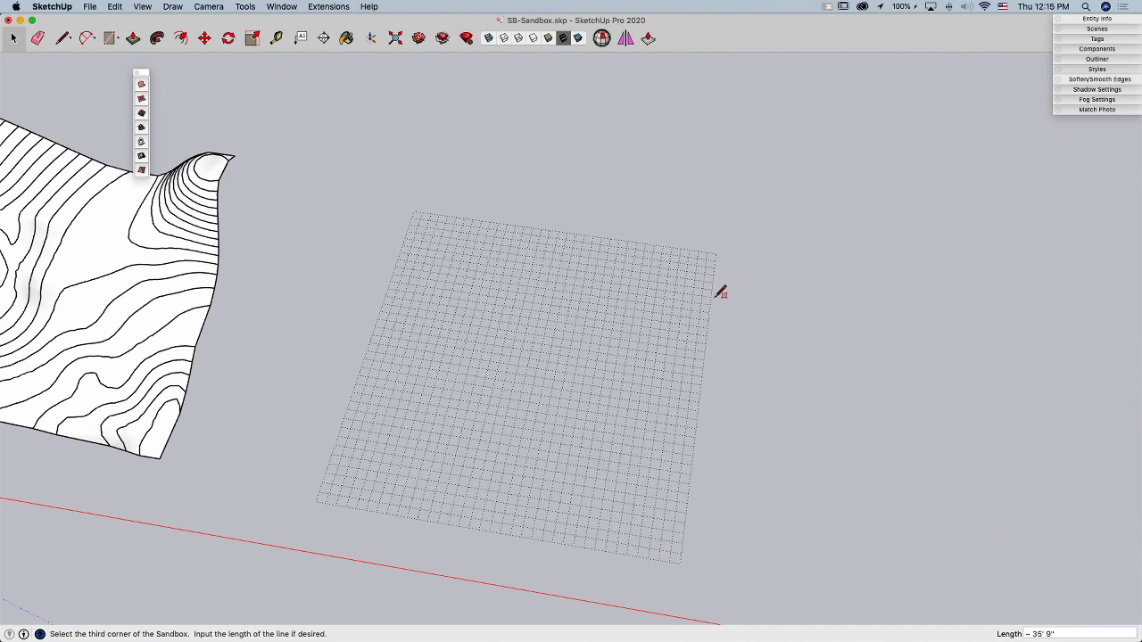
mouse_move(732, 295)
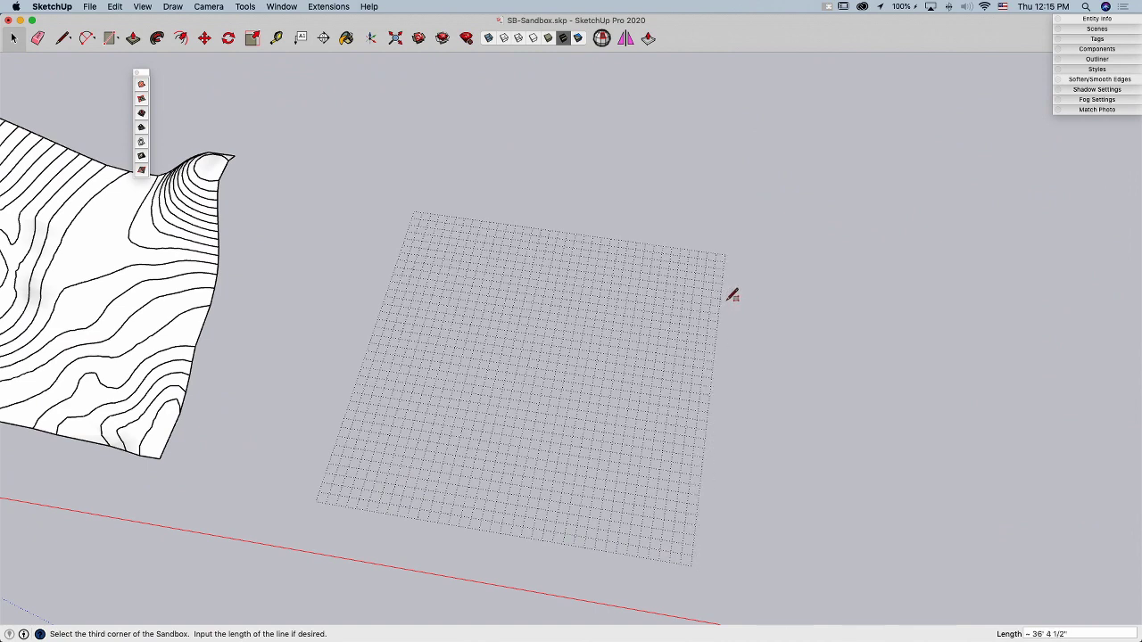
mouse_move(725, 279)
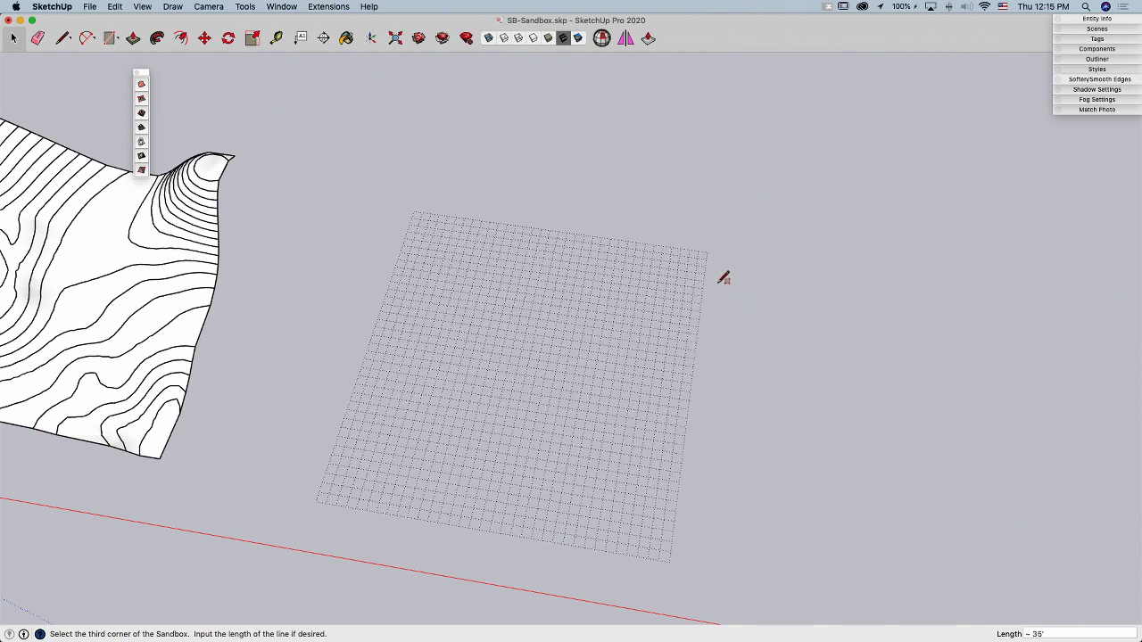
mouse_move(760, 285)
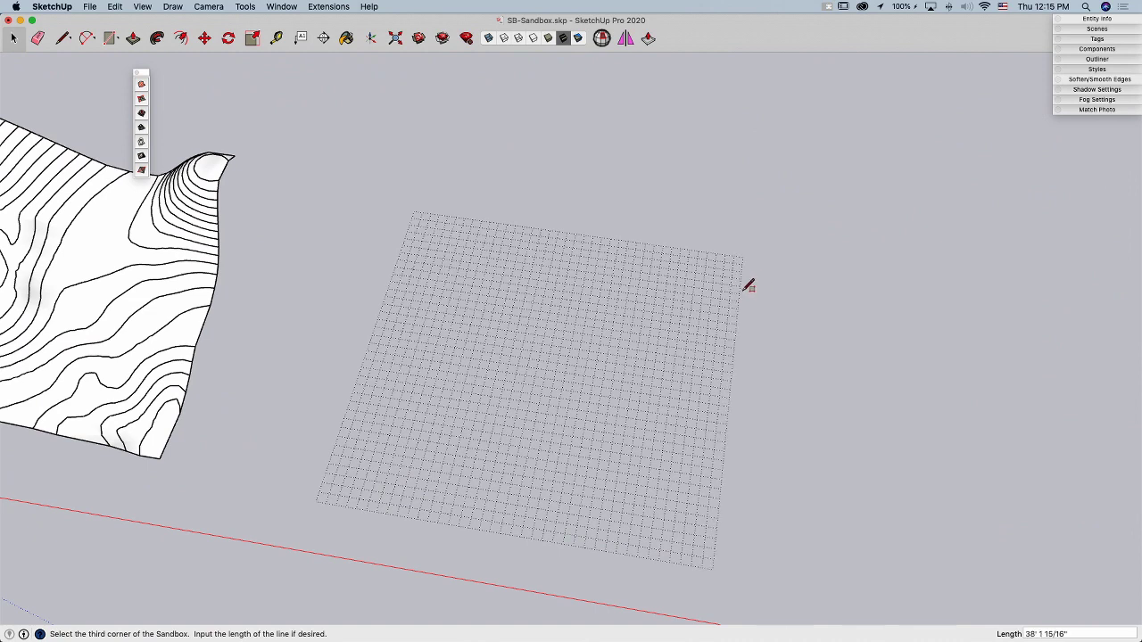
mouse_move(748, 278)
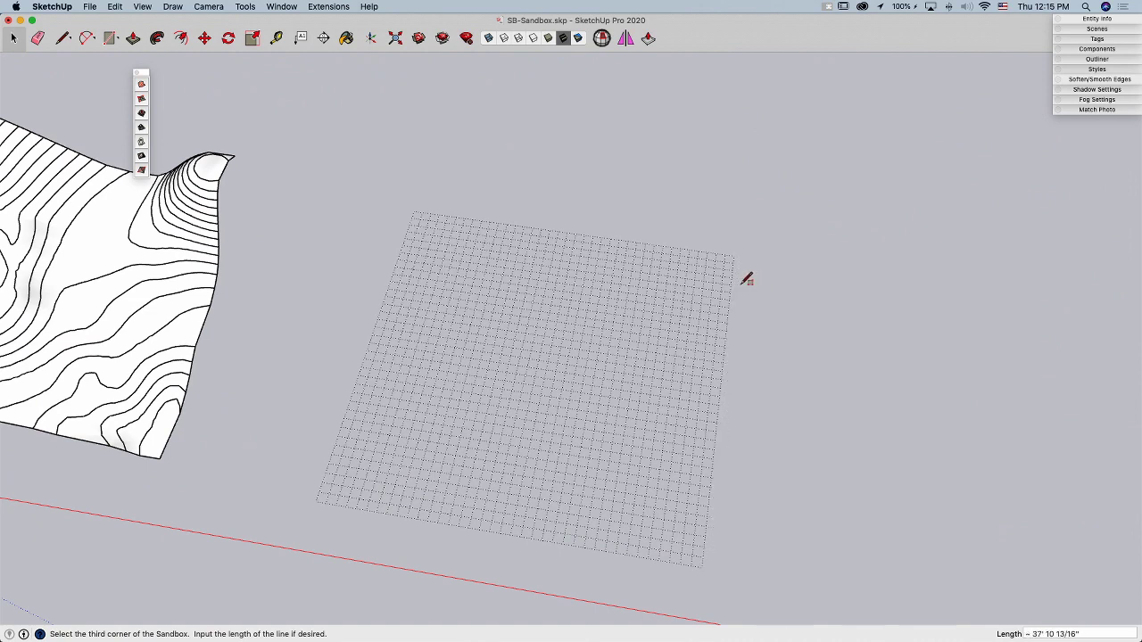
mouse_move(750, 282)
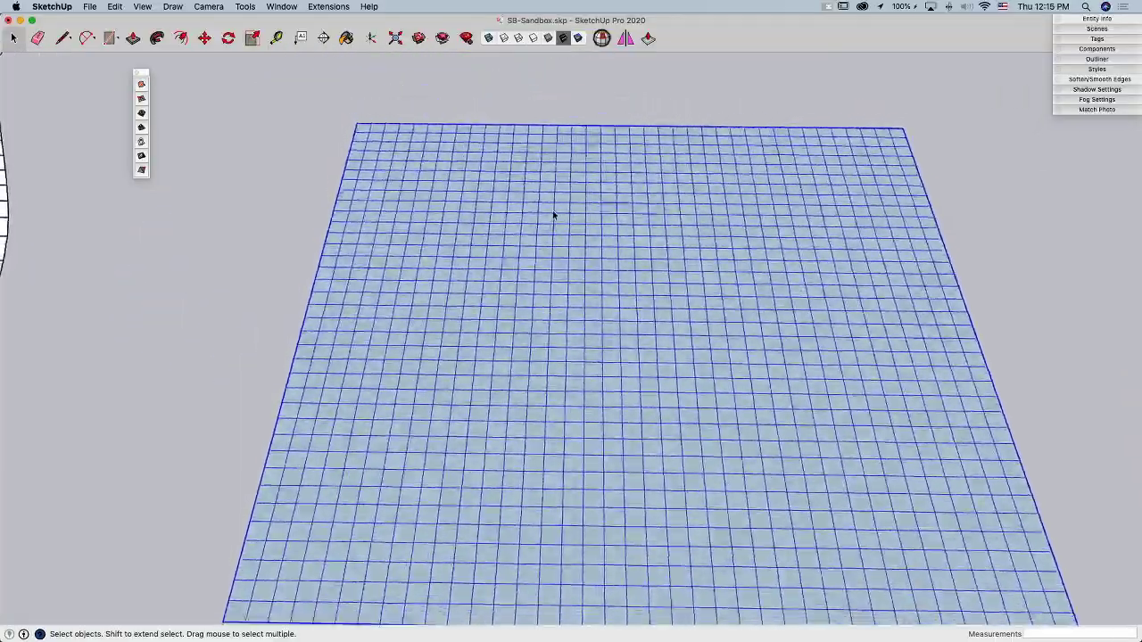
left_click_drag(554, 214, 568, 235)
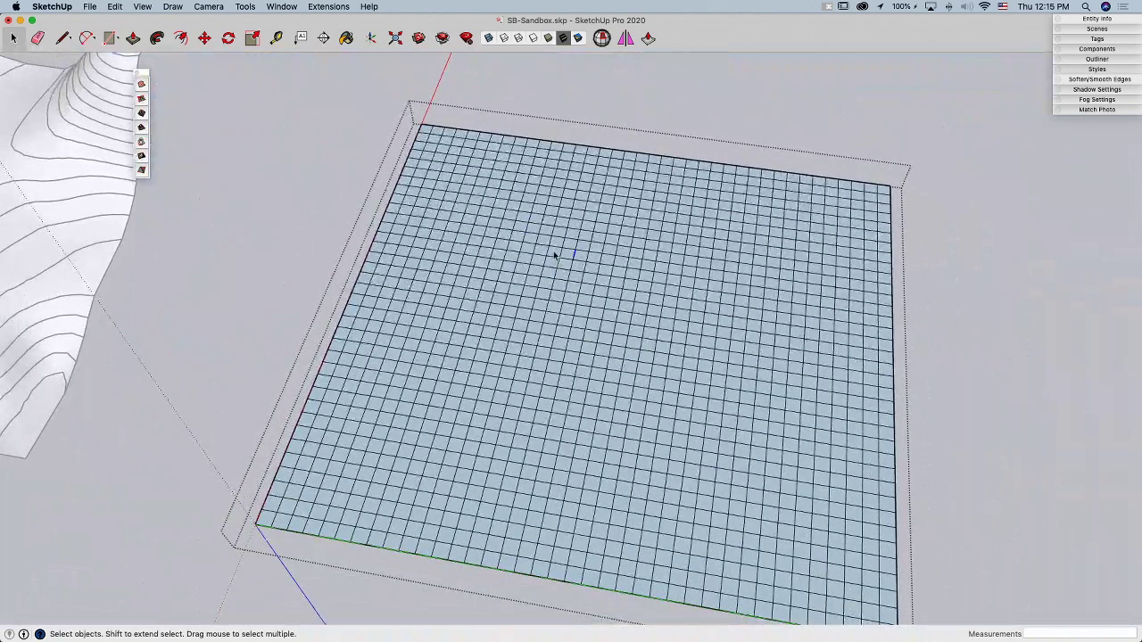
right_click(554, 257)
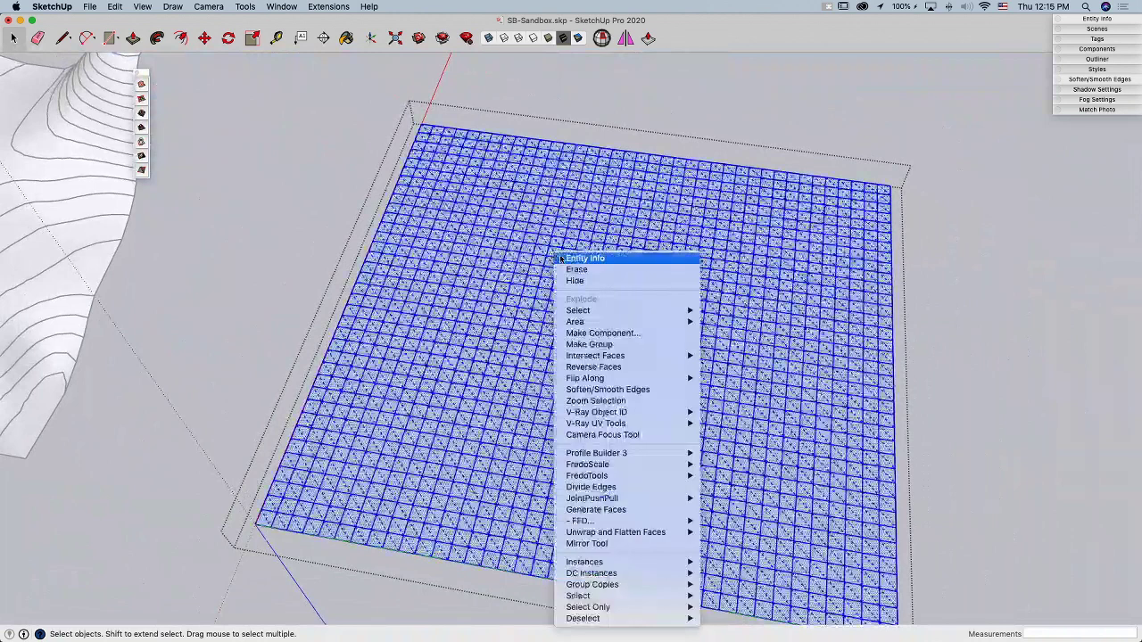
mouse_move(586, 379)
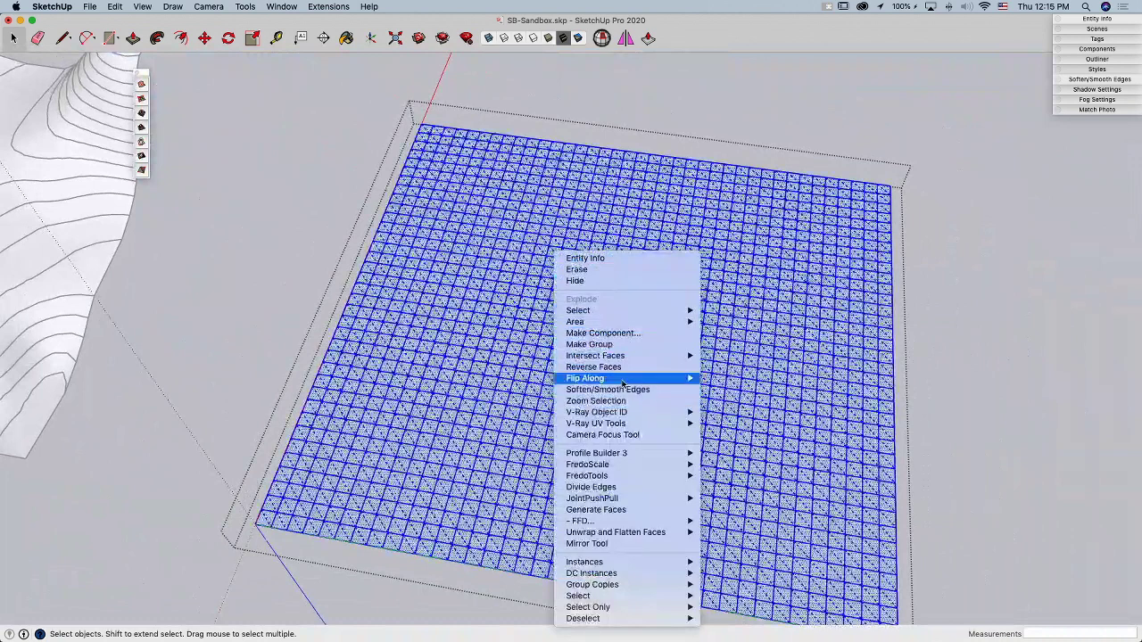
mouse_move(607, 389)
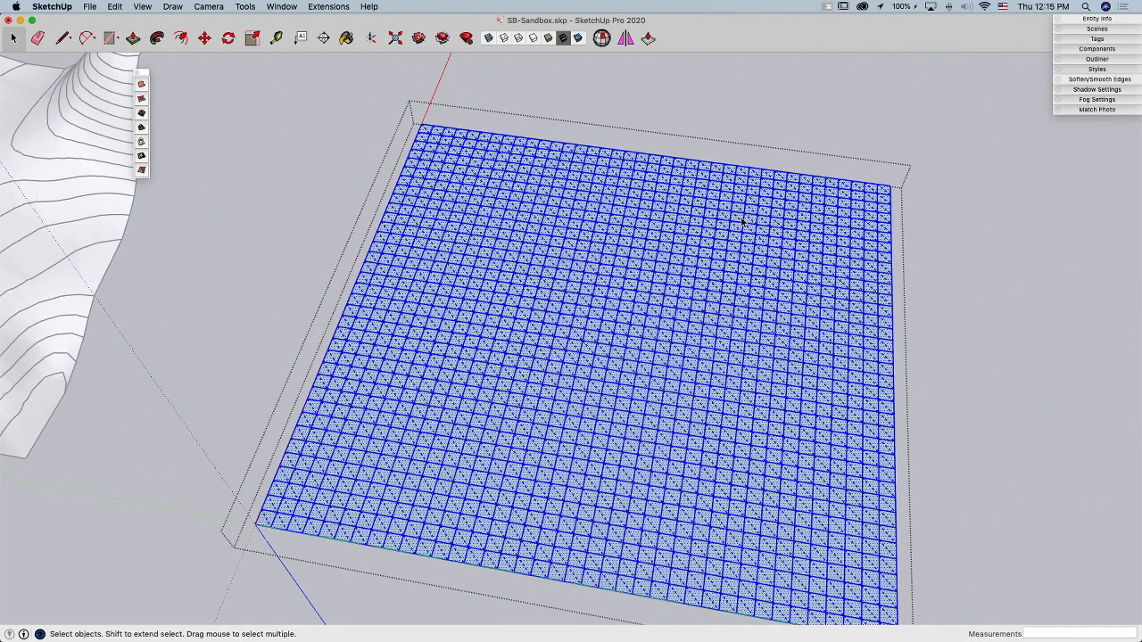
right_click(614, 246)
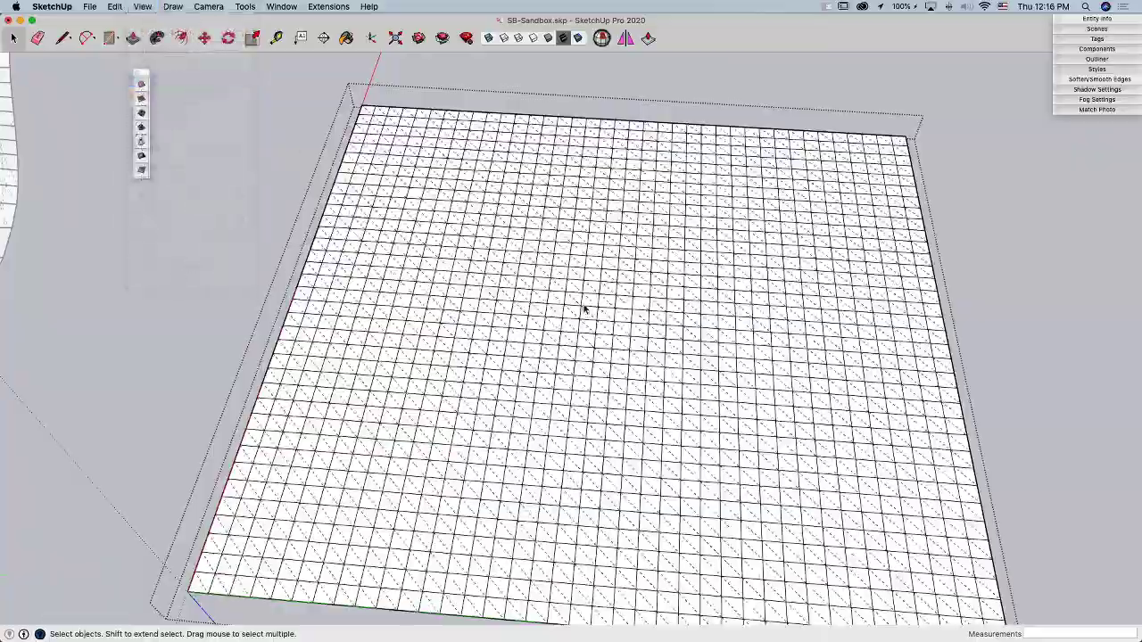
scroll("up", 3)
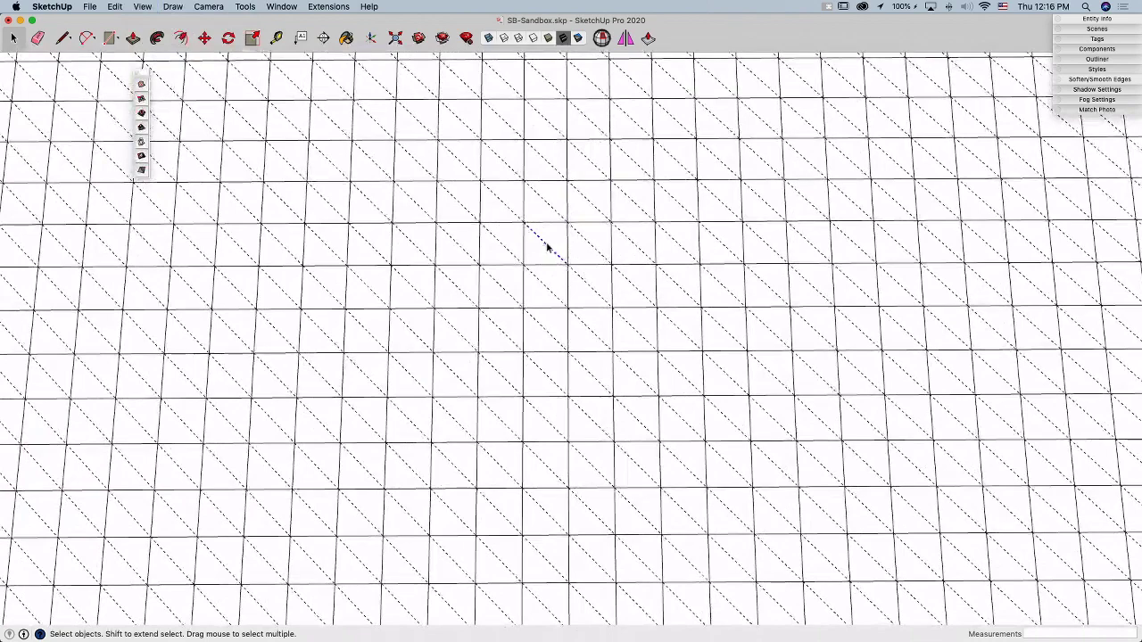
left_click(1096, 18)
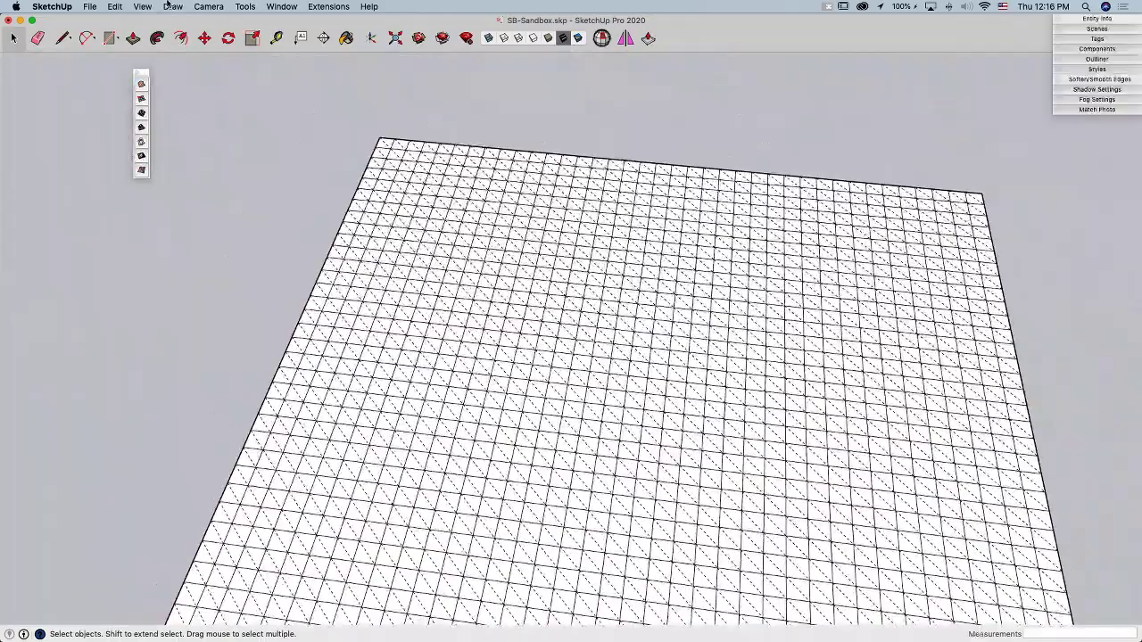
left_click(142, 8)
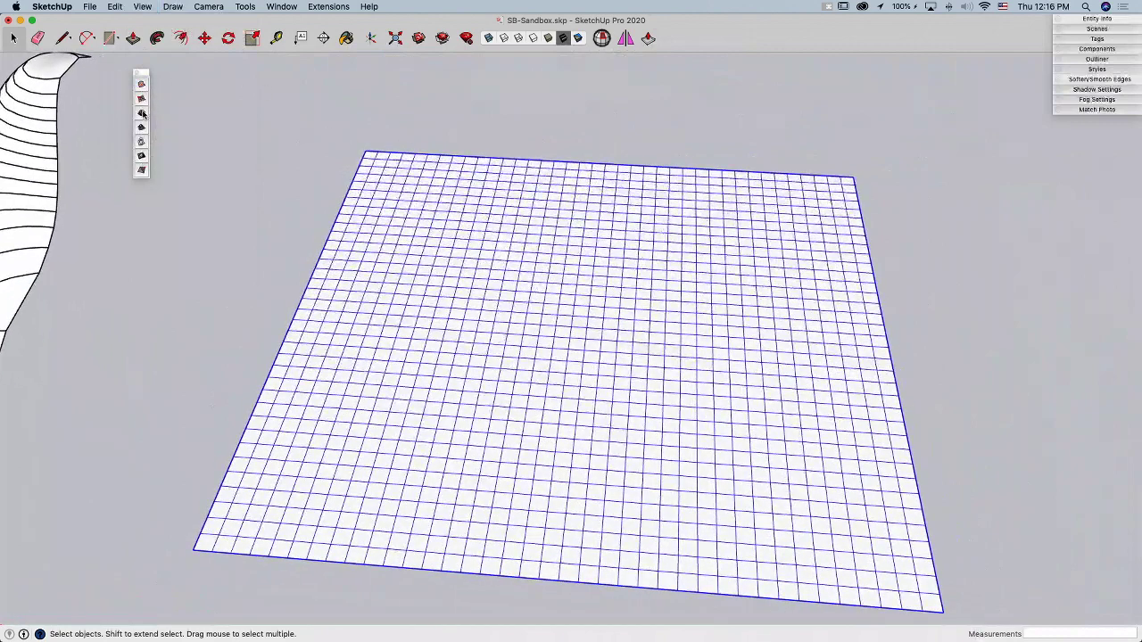
mouse_move(141, 114)
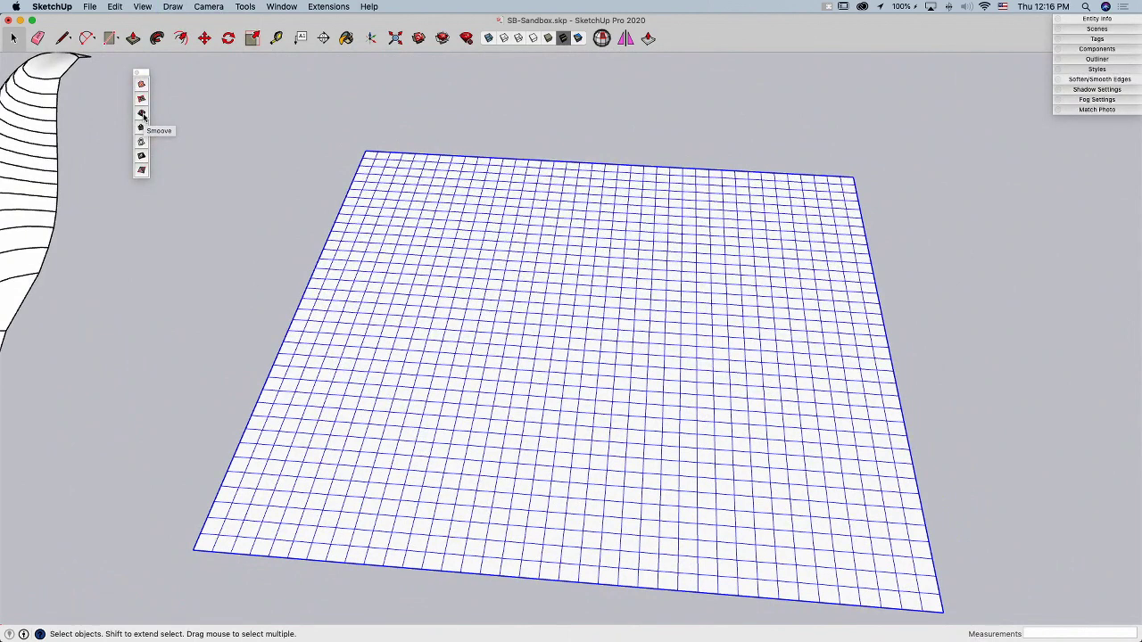
Open the grid group for editing and reselect the Smoove sculpting tool
left_click(141, 114)
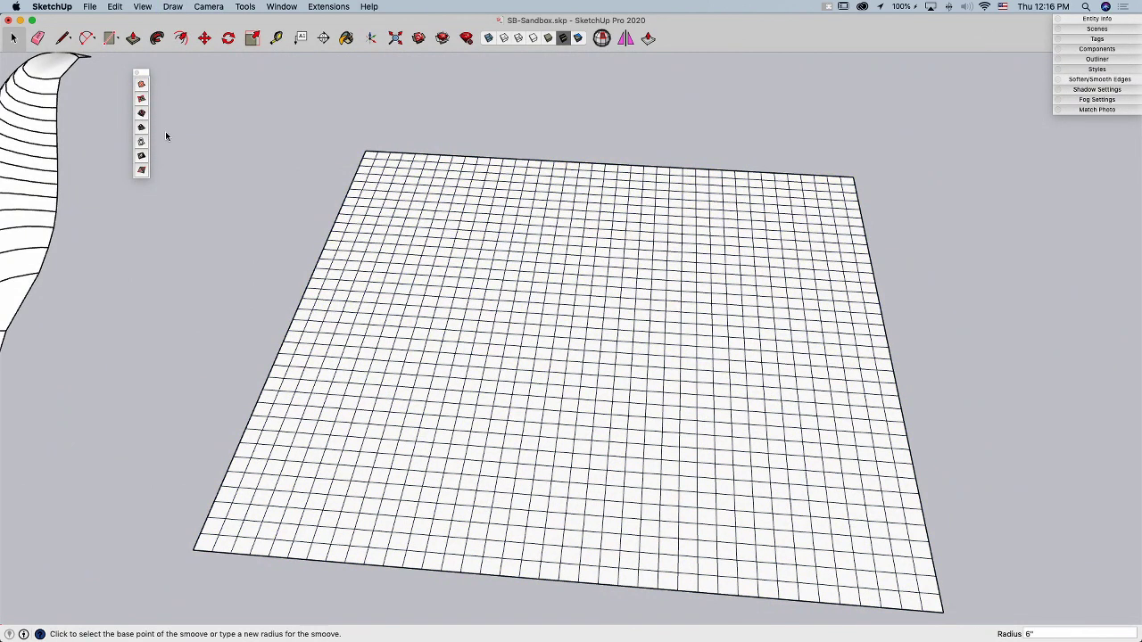
mouse_move(335, 166)
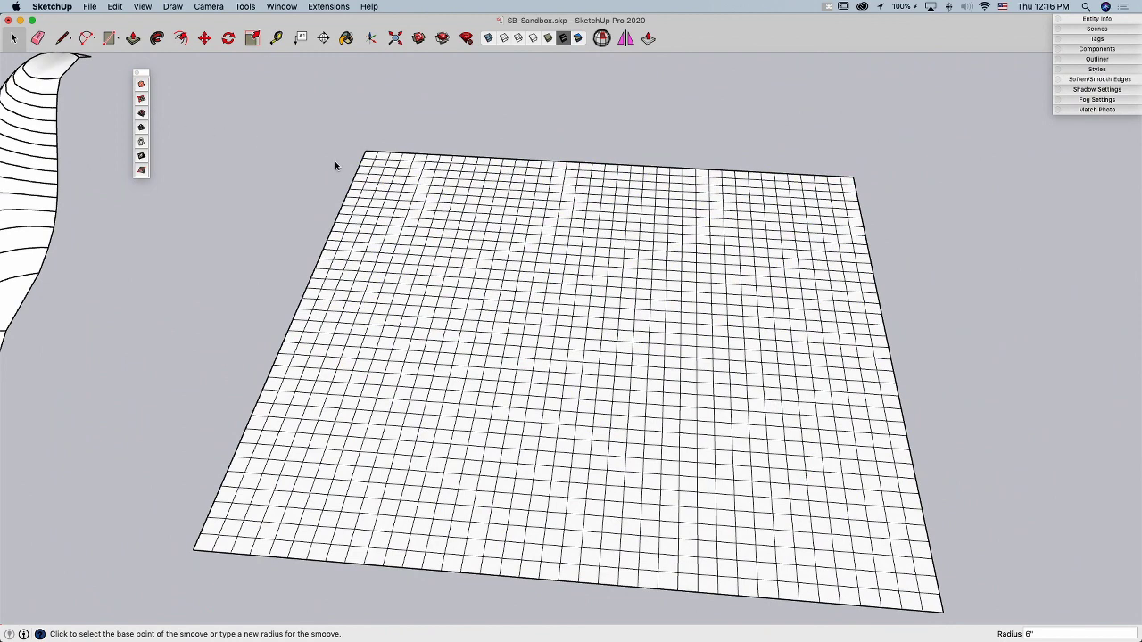
mouse_move(271, 162)
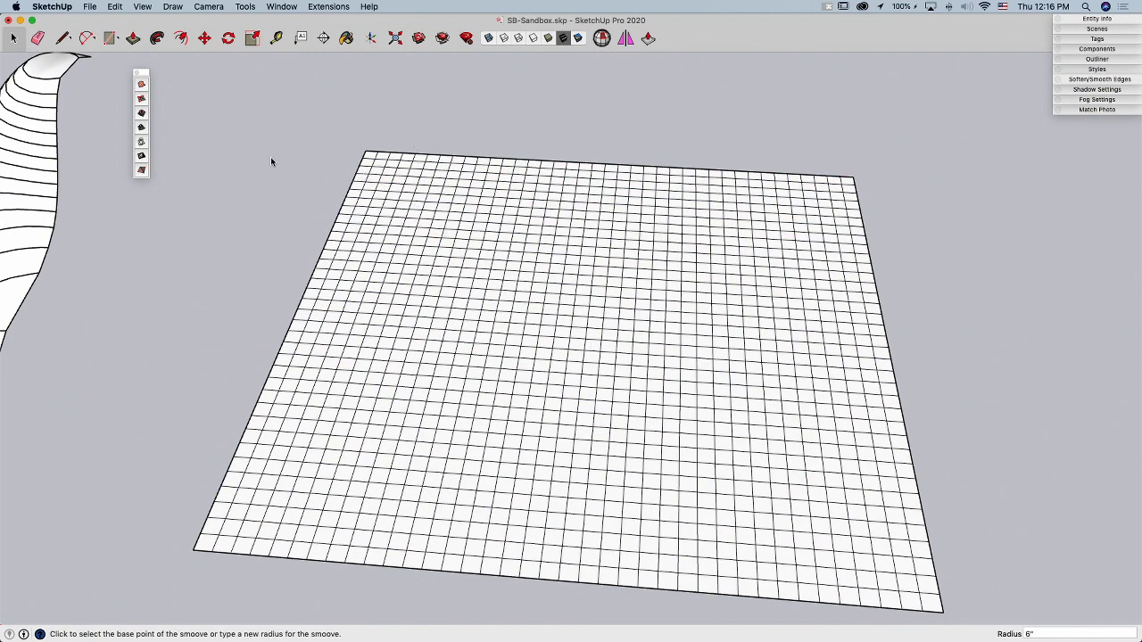
mouse_move(375, 189)
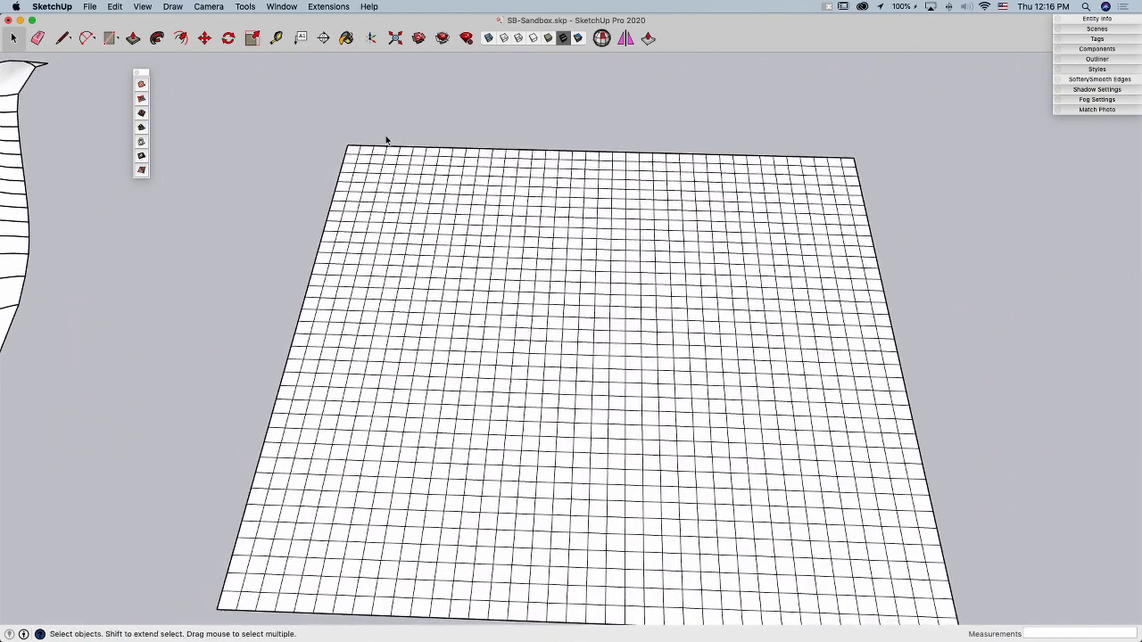
left_click(450, 195)
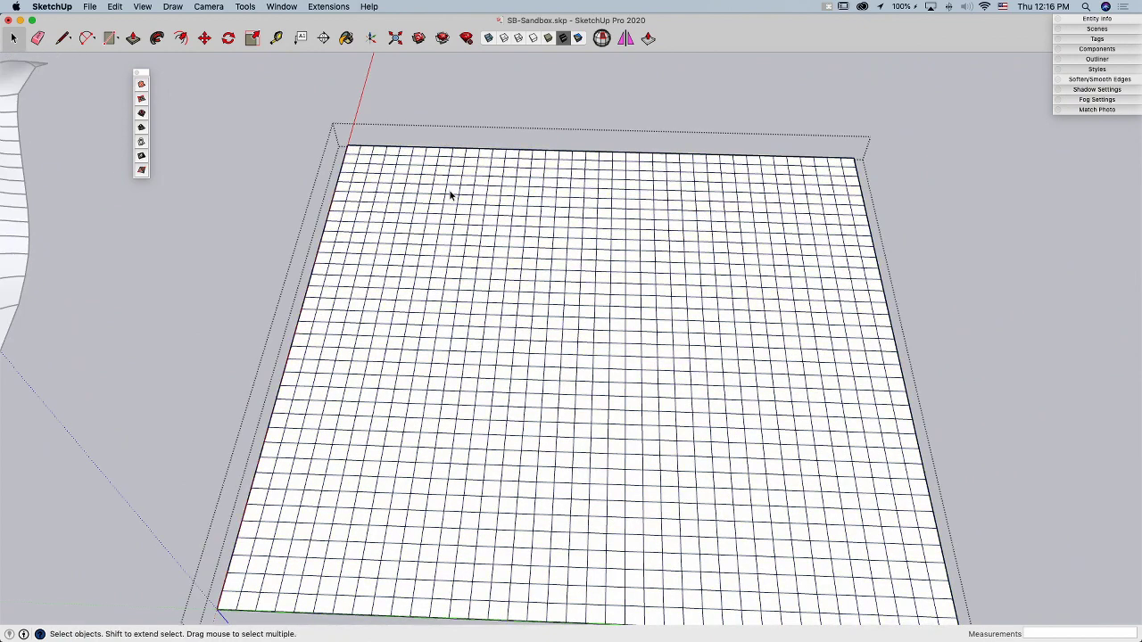
left_click(141, 114)
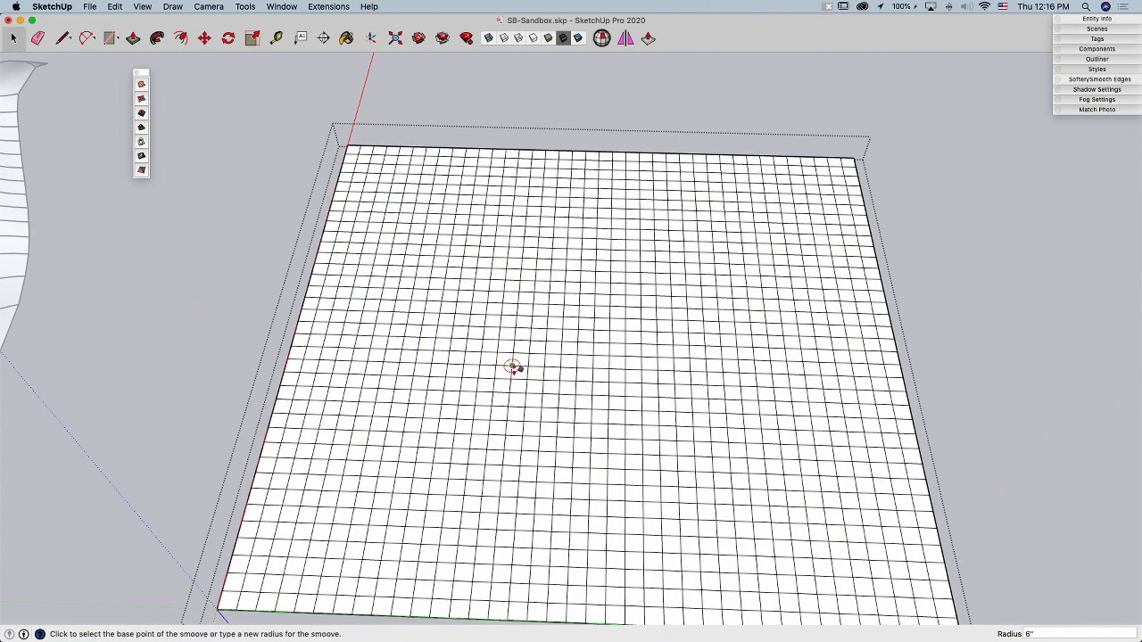
mouse_move(462, 270)
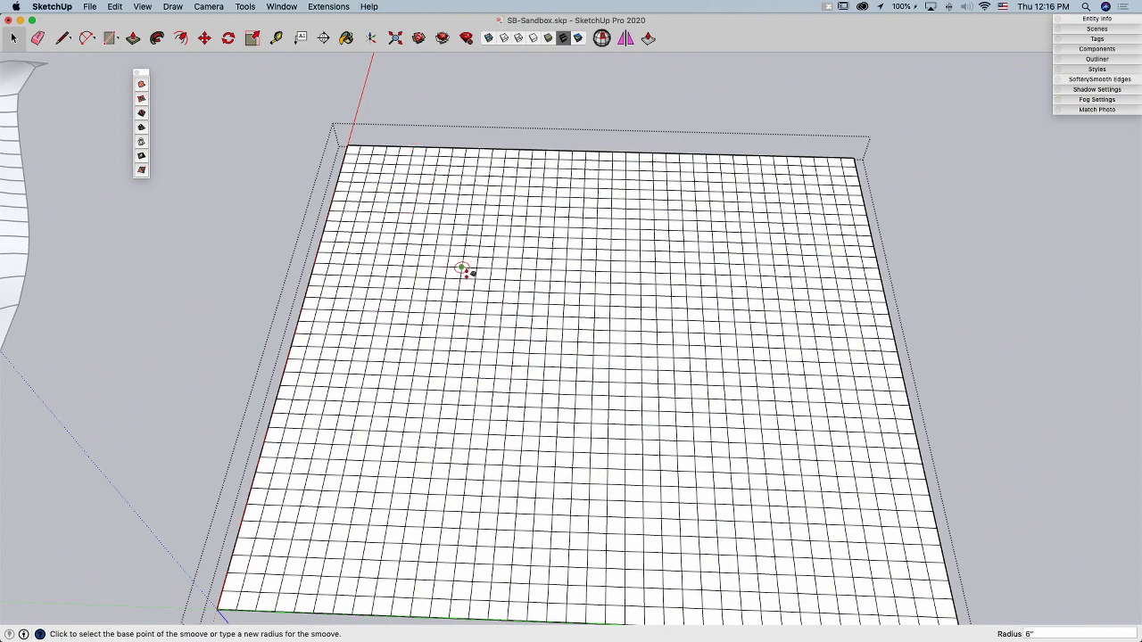
mouse_move(435, 259)
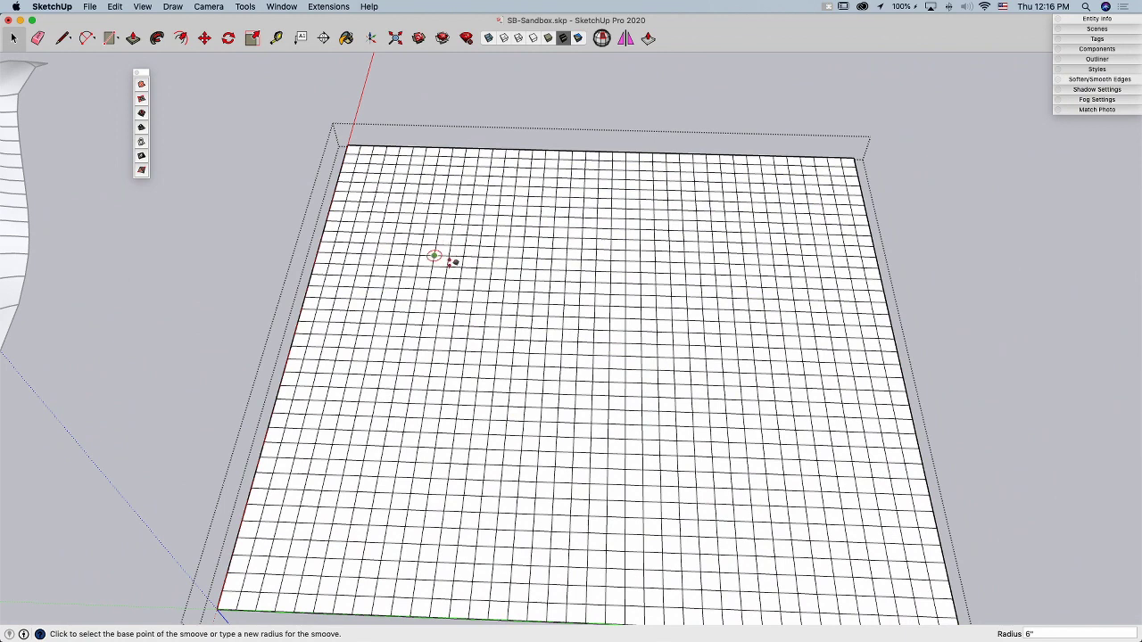
mouse_move(464, 257)
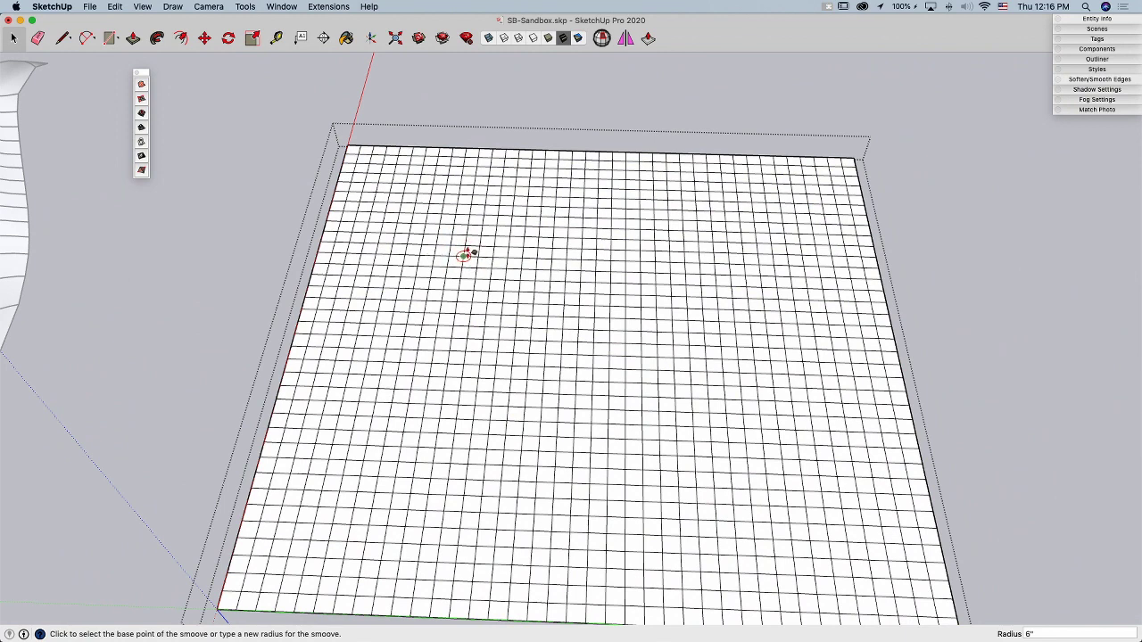
mouse_move(853, 511)
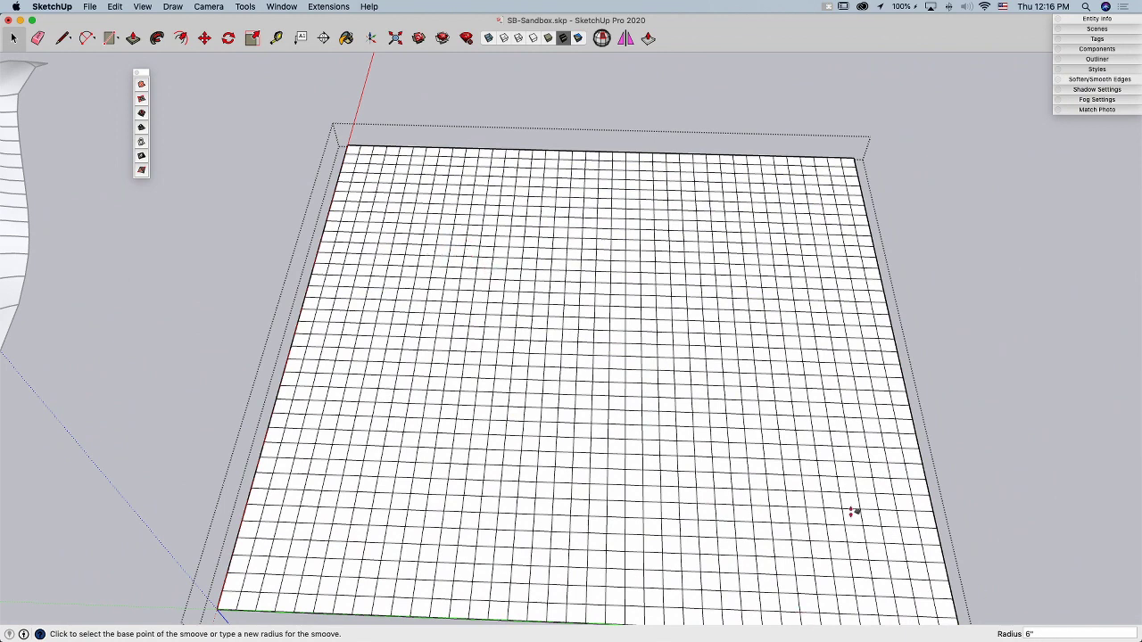
mouse_move(462, 257)
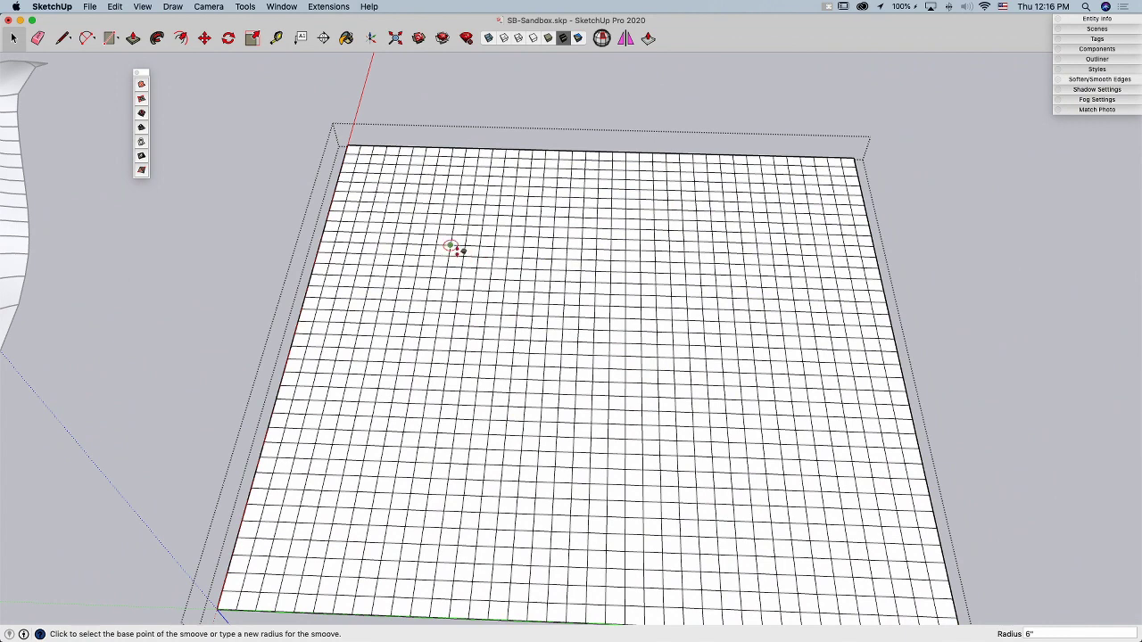
mouse_move(450, 257)
type("20'")
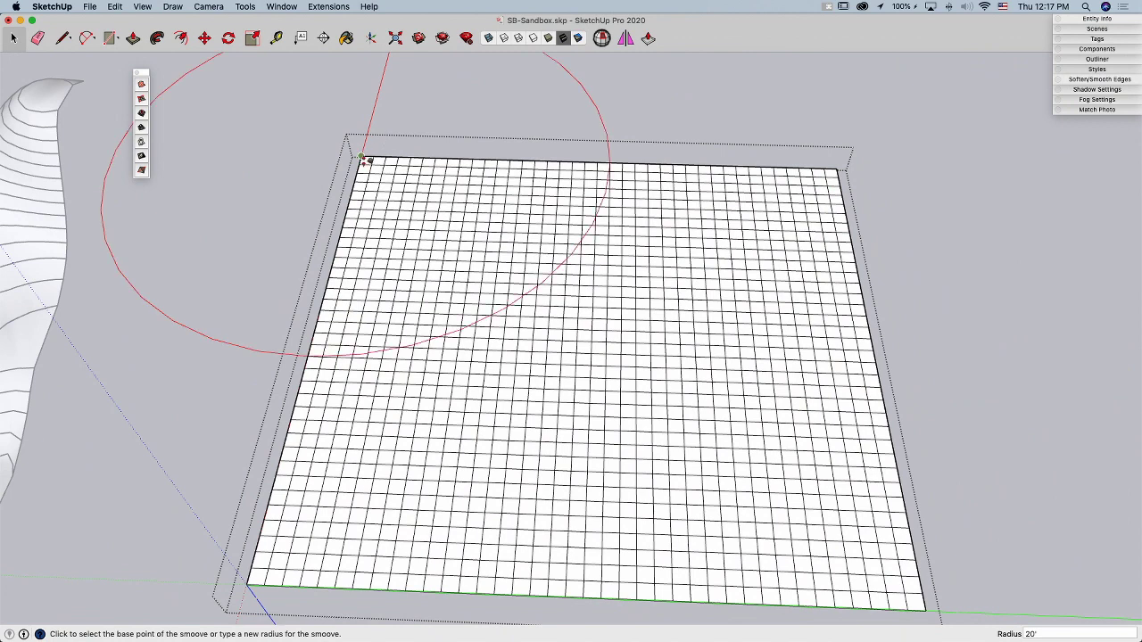
Smoove the grid's corner upward into a gentle raised slope
left_click(368, 157)
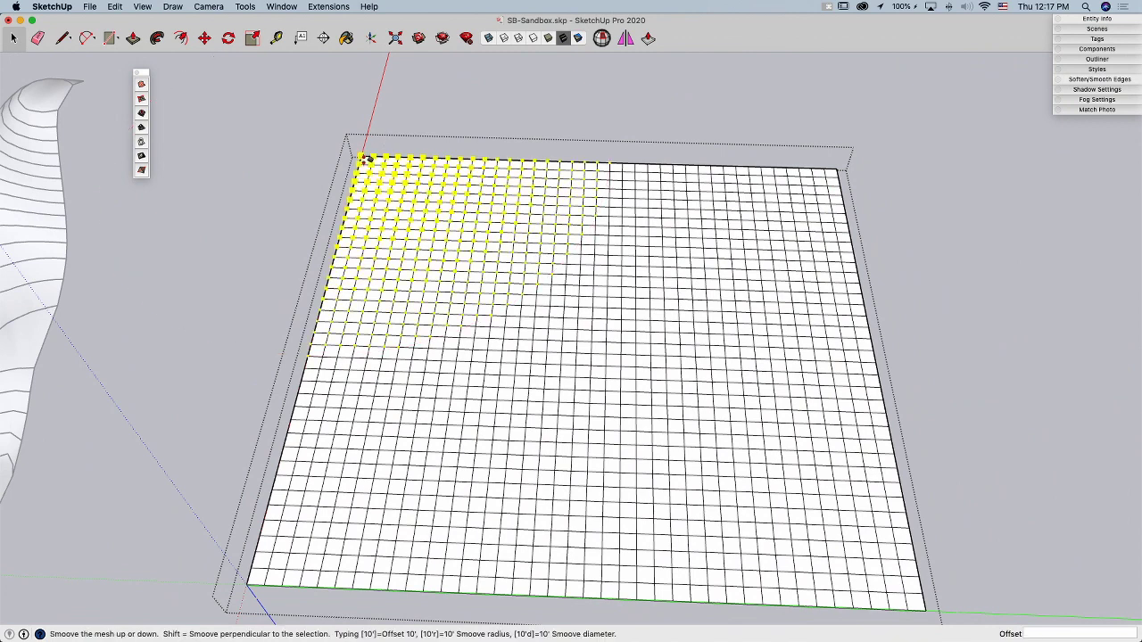
left_click_drag(366, 161, 355, 116)
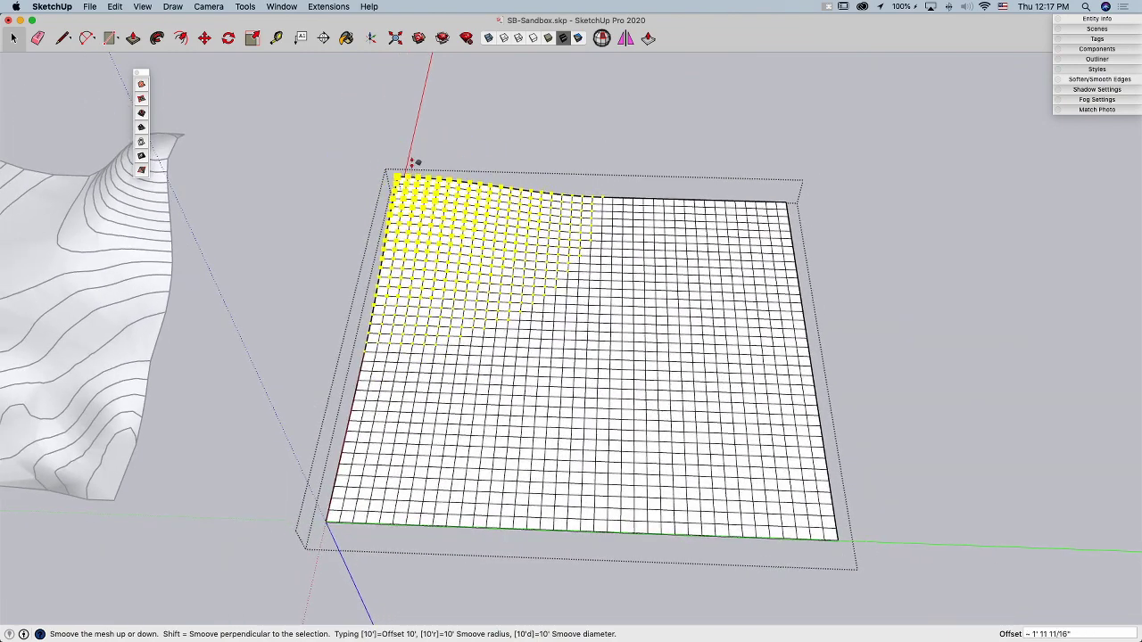
left_click_drag(414, 163, 407, 159)
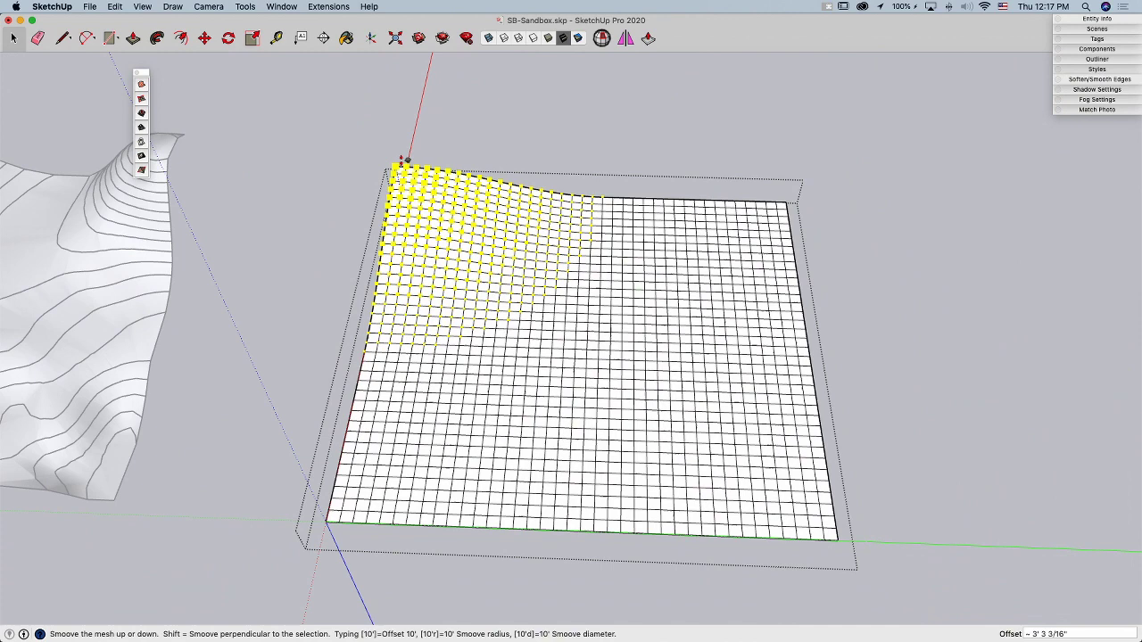
left_click_drag(406, 160, 392, 128)
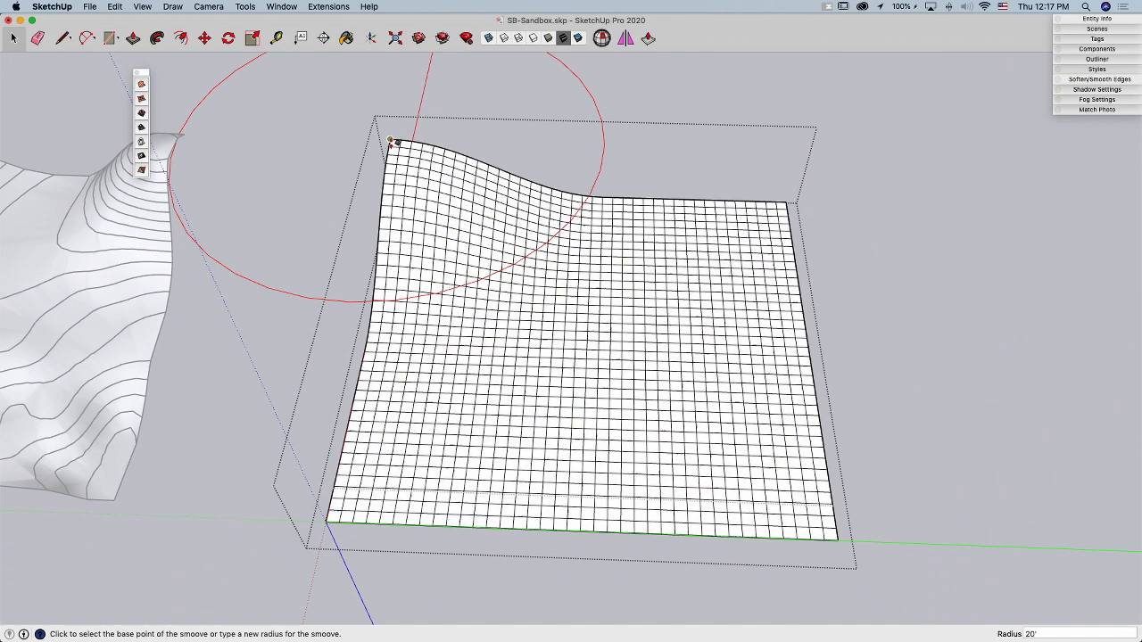
mouse_move(521, 184)
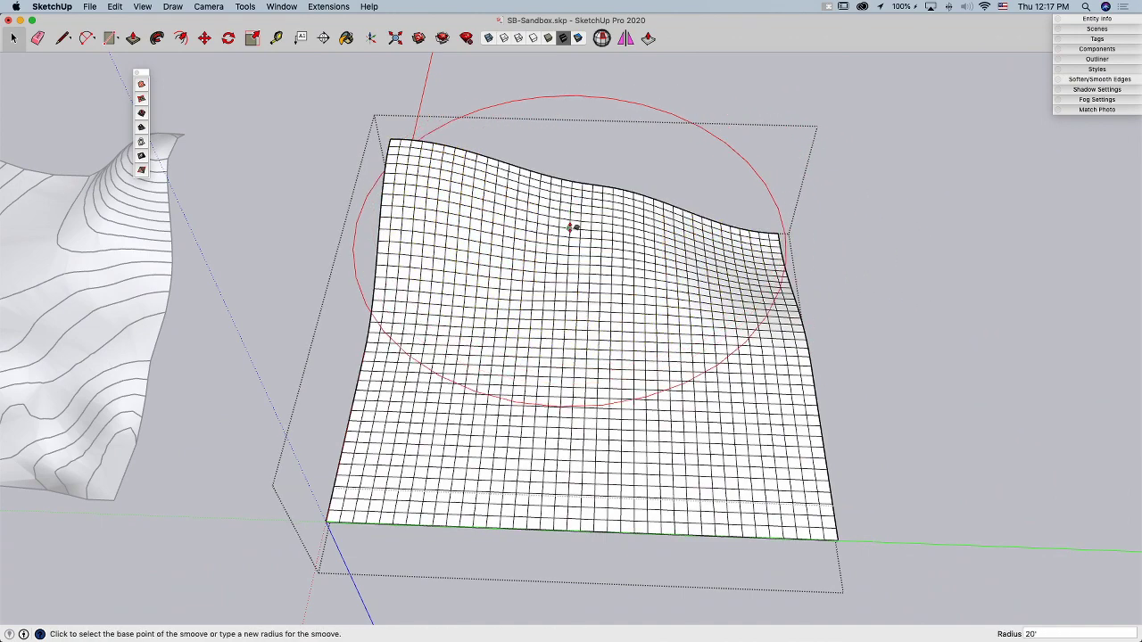
Set the Smoove radius to 10 and raise a broad hill in the middle of the grid
type("10")
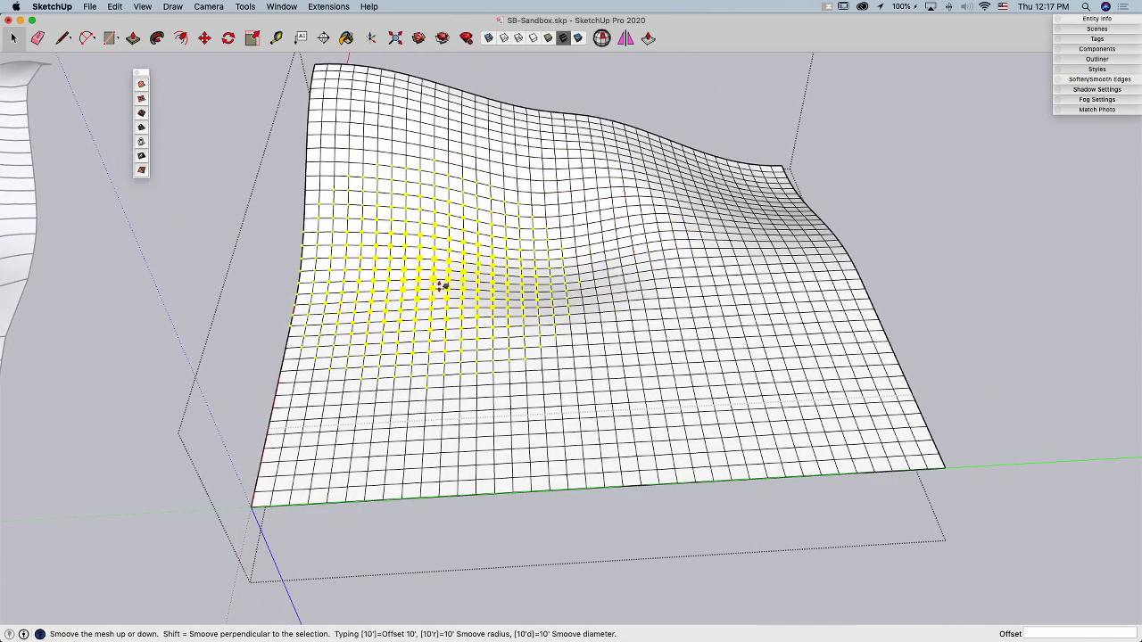
left_click_drag(439, 284, 425, 193)
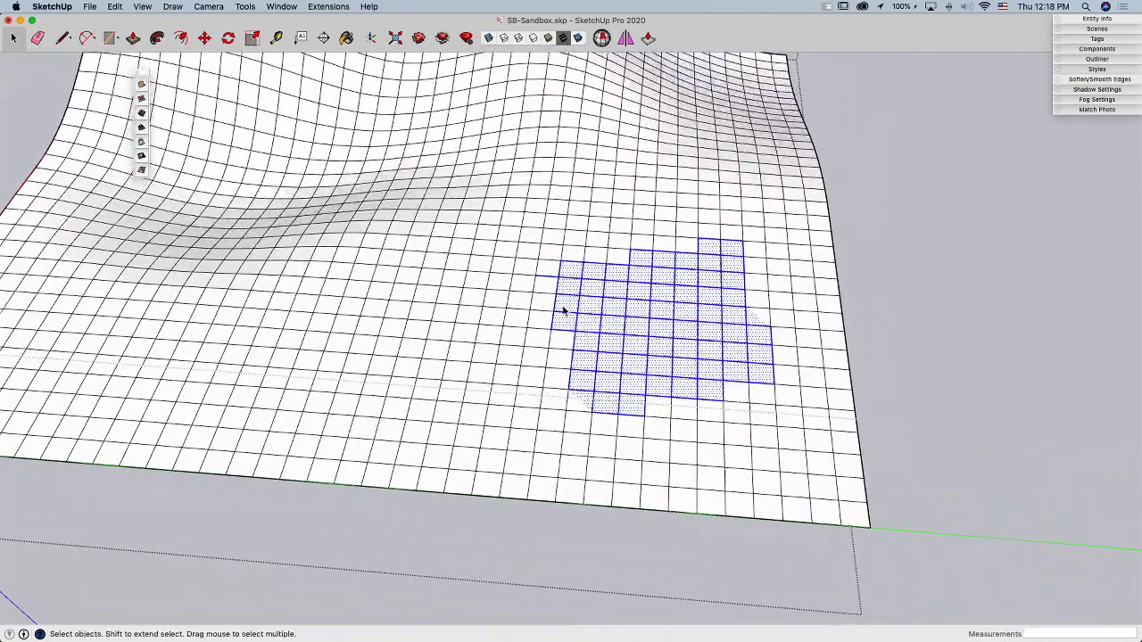
mouse_move(694, 272)
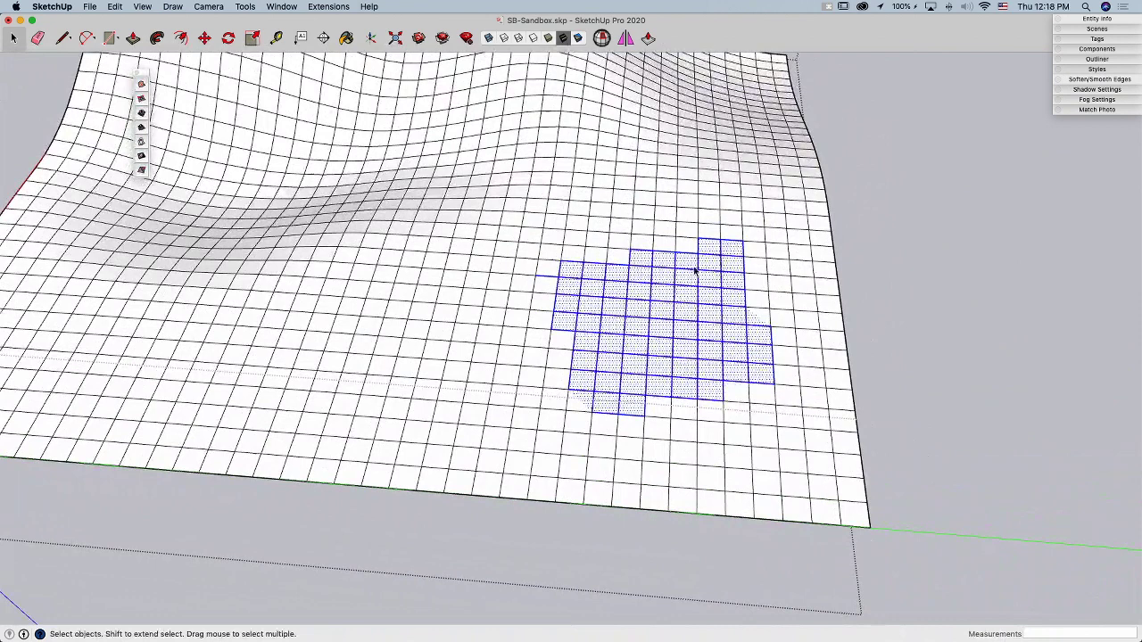
mouse_move(591, 372)
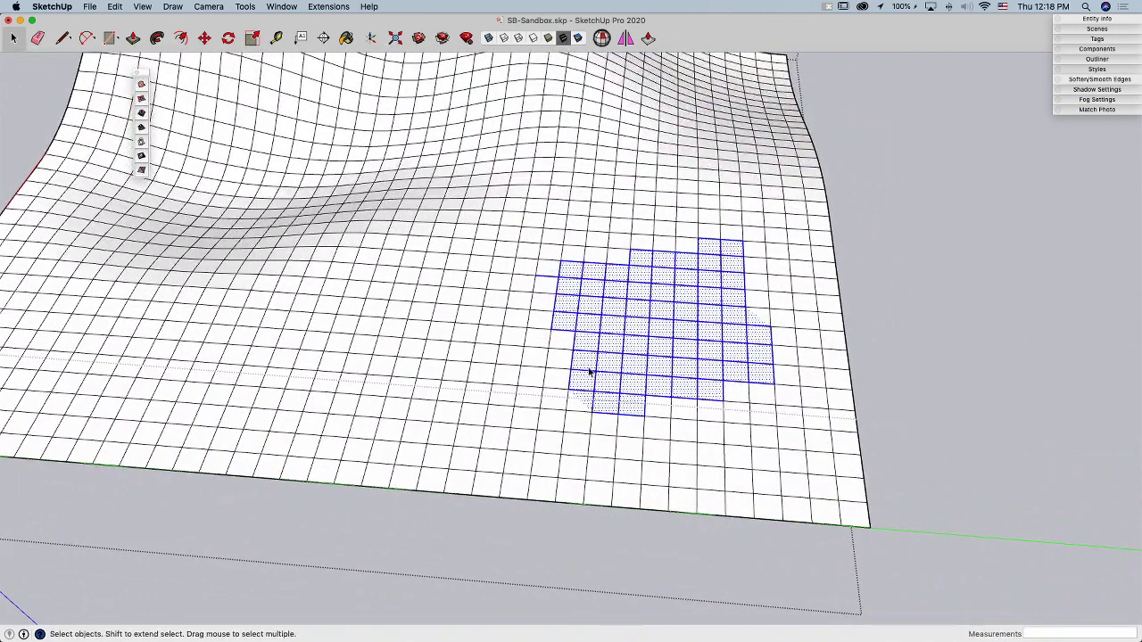
mouse_move(735, 259)
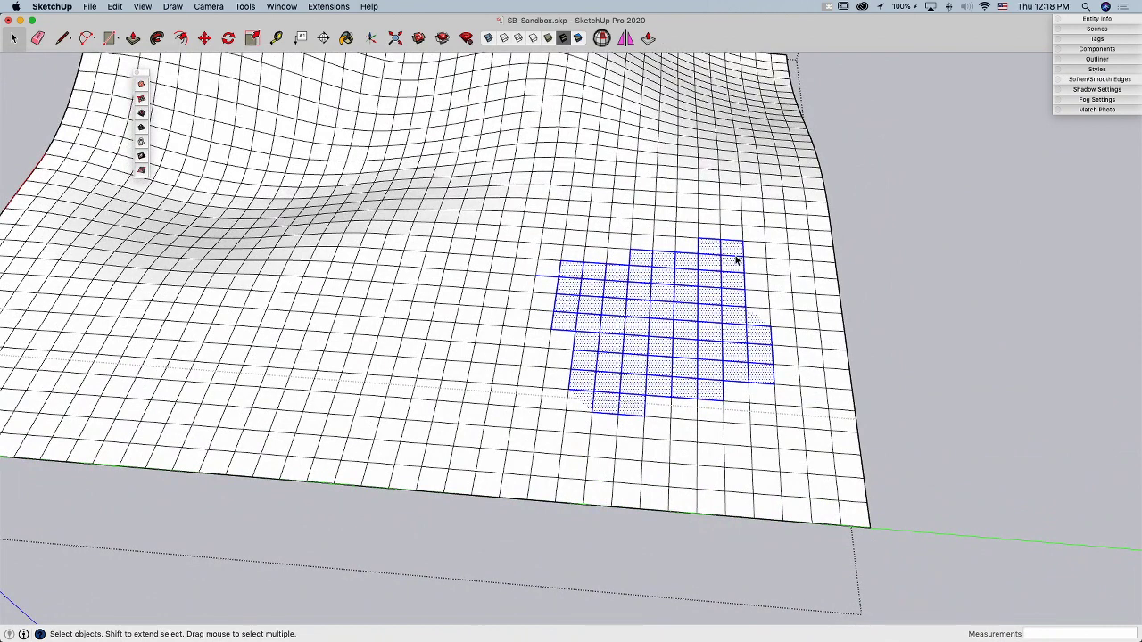
mouse_move(635, 255)
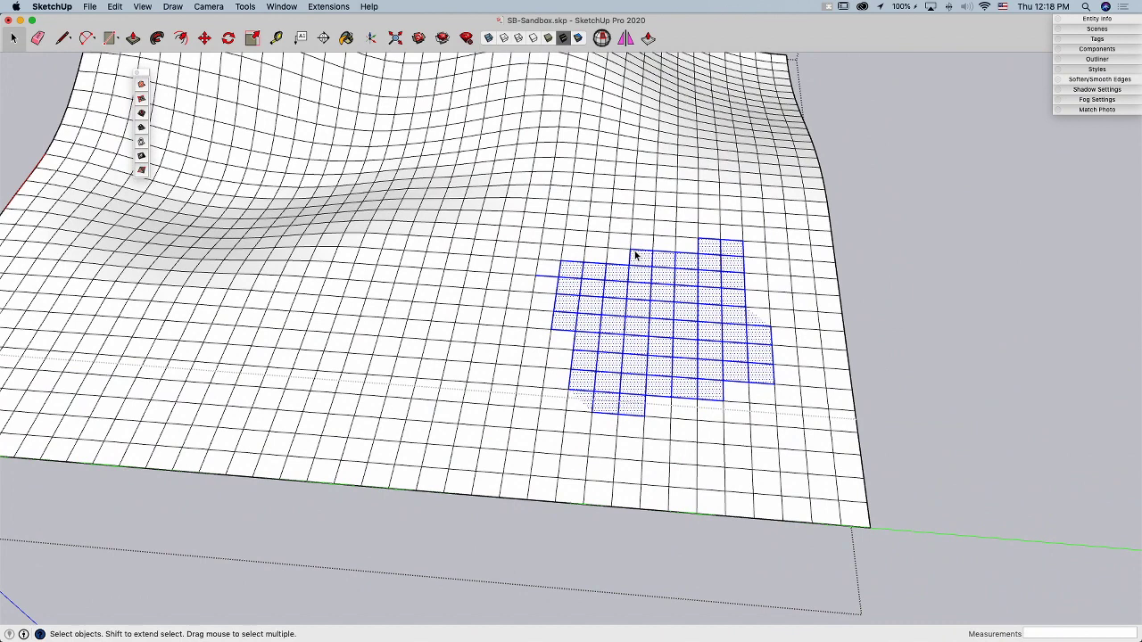
mouse_move(803, 421)
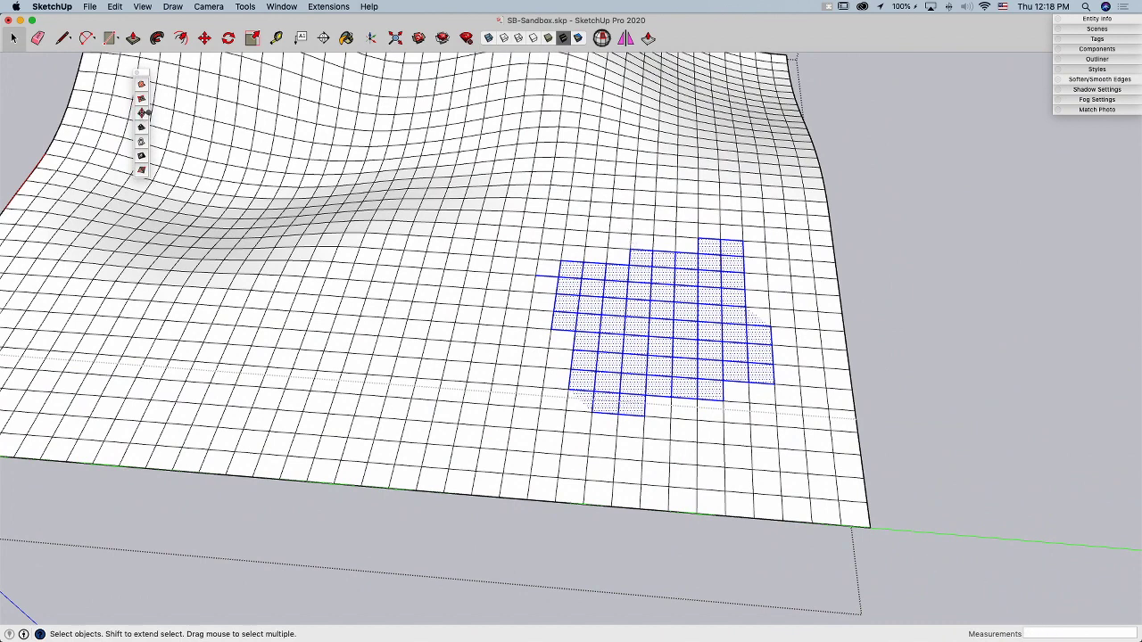
mouse_move(450, 247)
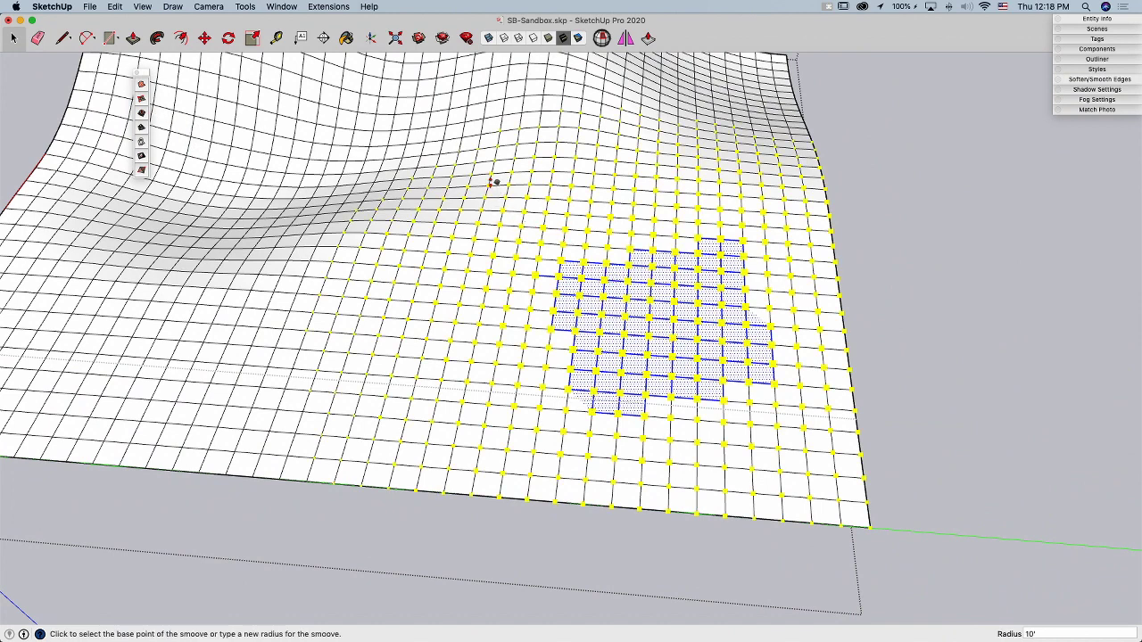
mouse_move(685, 216)
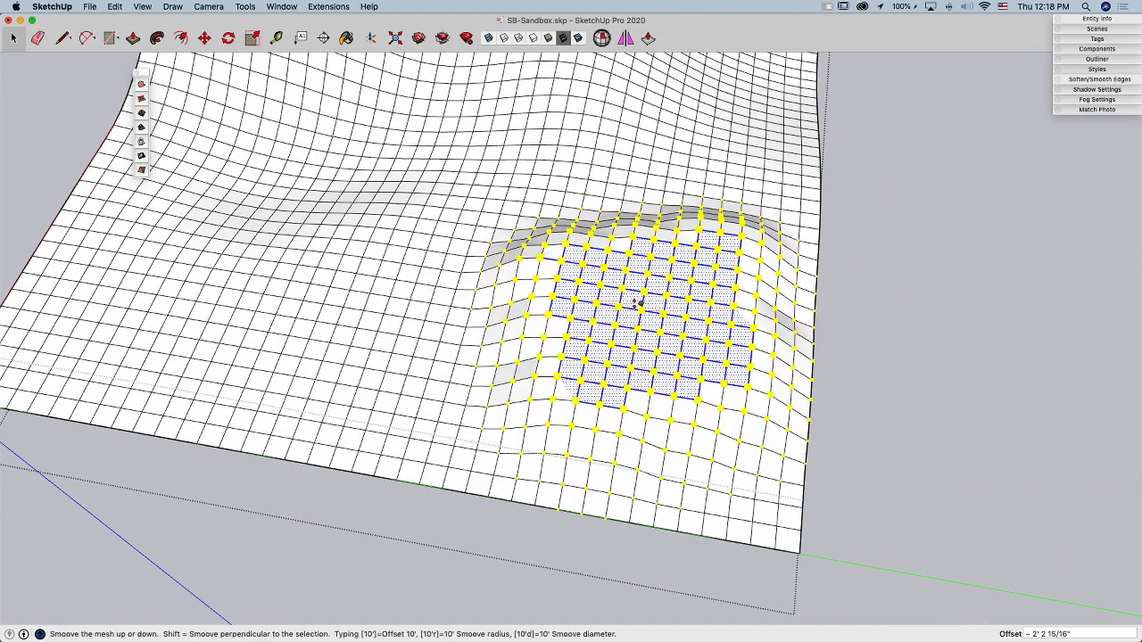
Smoove the detailed patch of faces upward into a distinct mound
left_click_drag(636, 303, 729, 341)
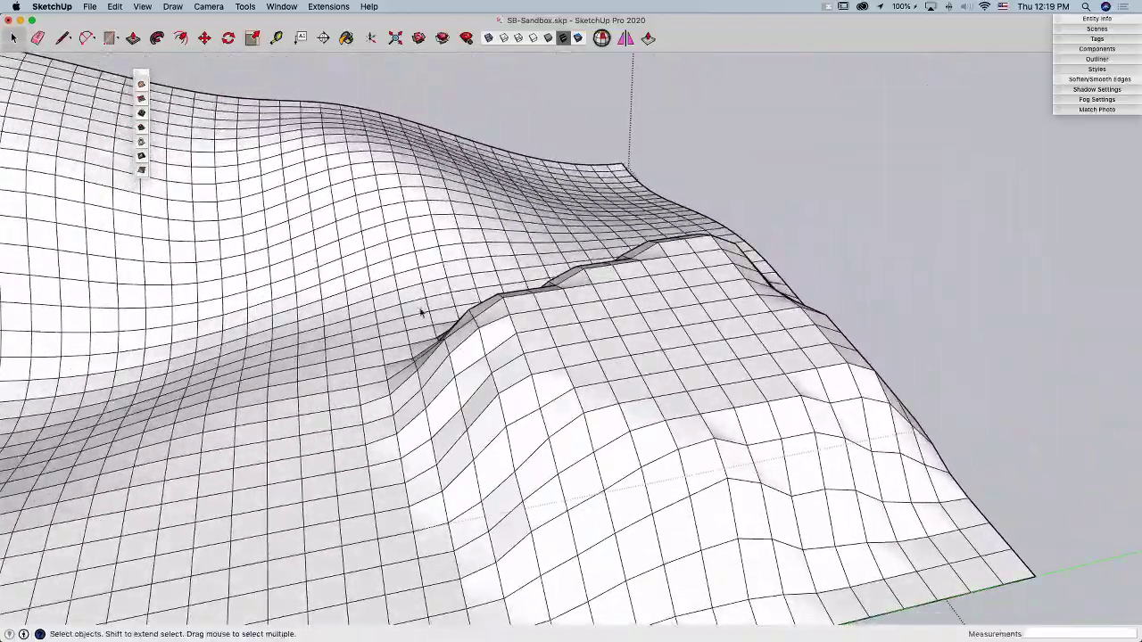
Select a patch of faces on the mound's slope for adding detail
left_click_drag(419, 312, 669, 508)
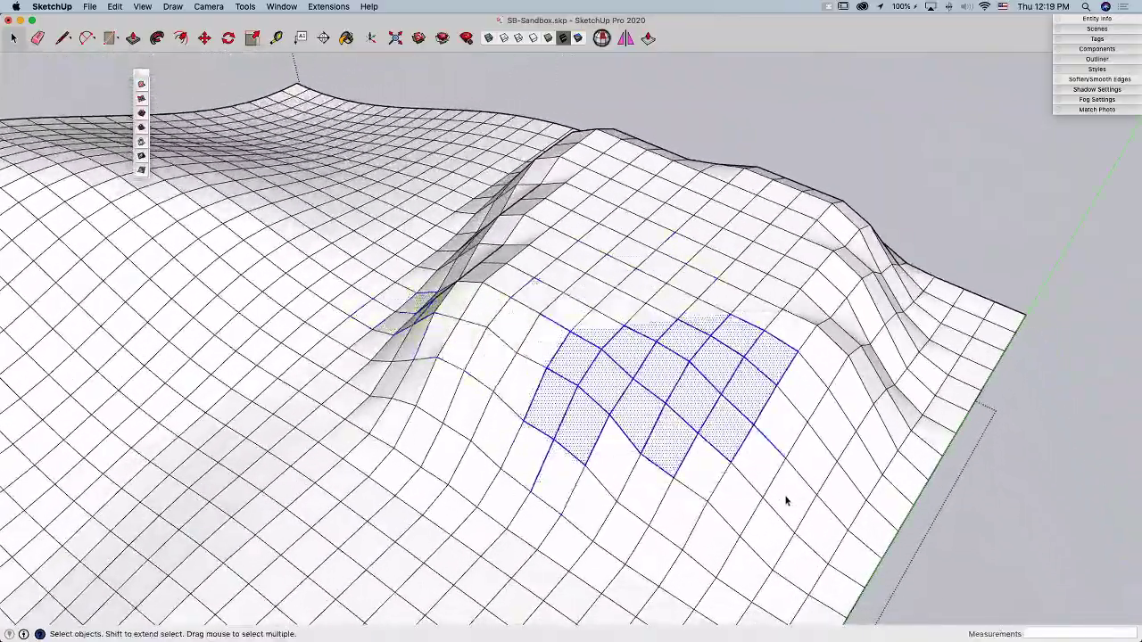
left_click_drag(785, 499, 660, 353)
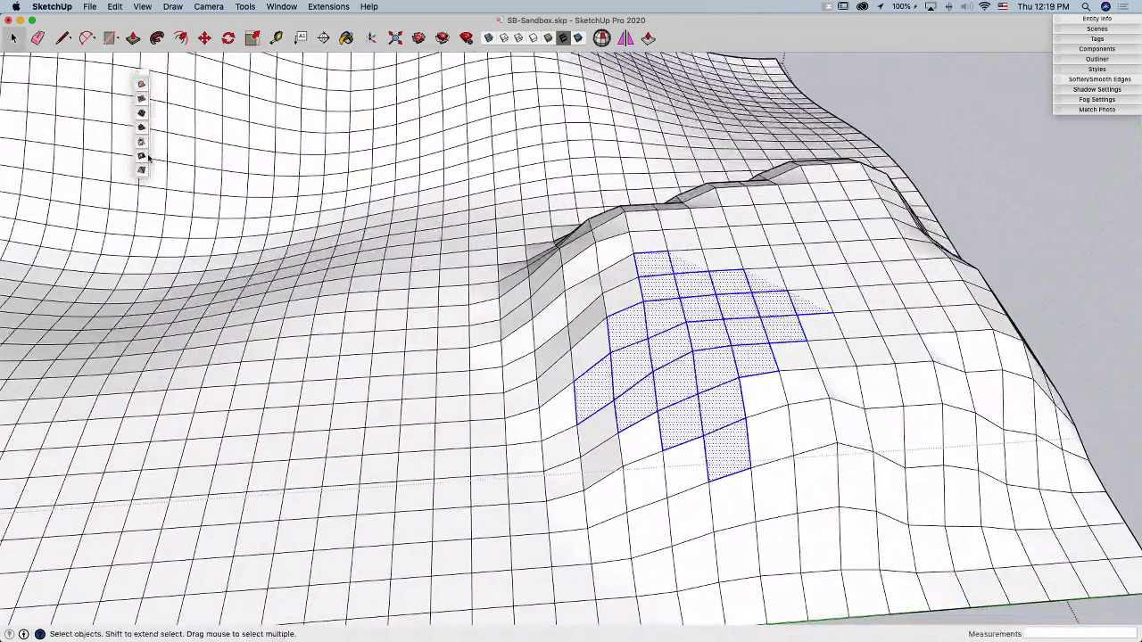
mouse_move(141, 157)
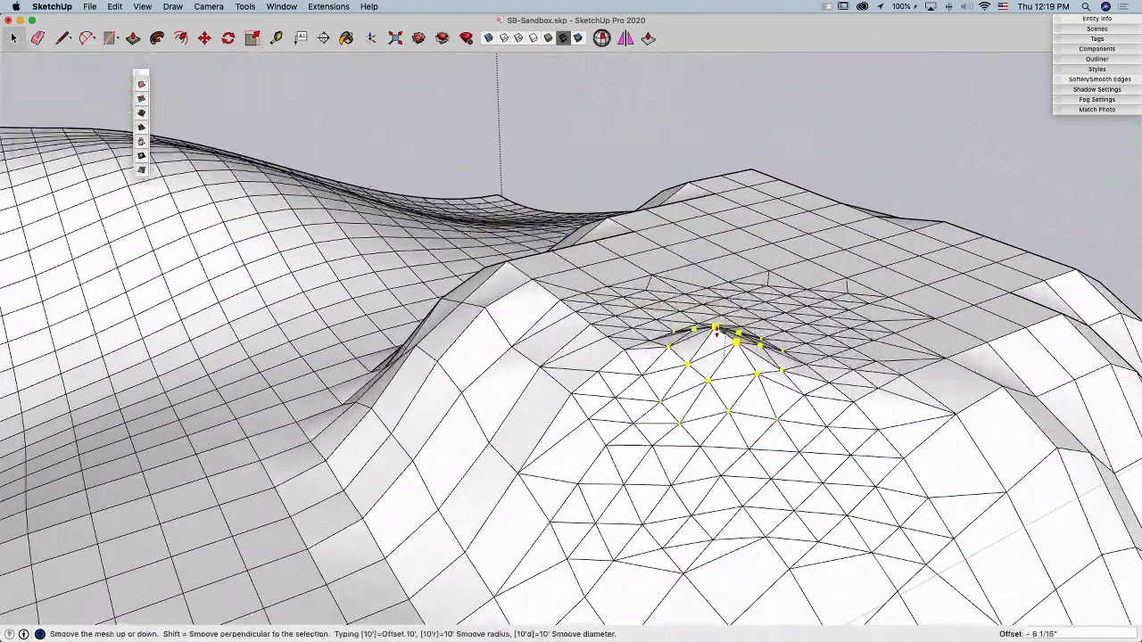
Smoove several triangulated points upward to form a sharp pointed peak
left_click_drag(717, 330, 693, 374)
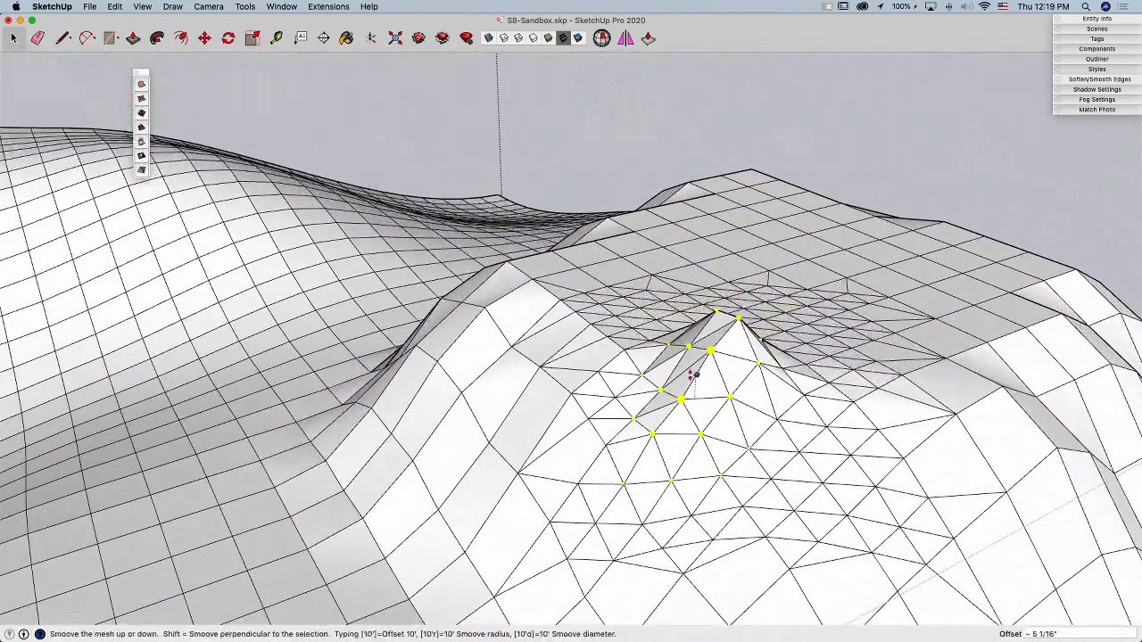
left_click_drag(696, 375, 749, 357)
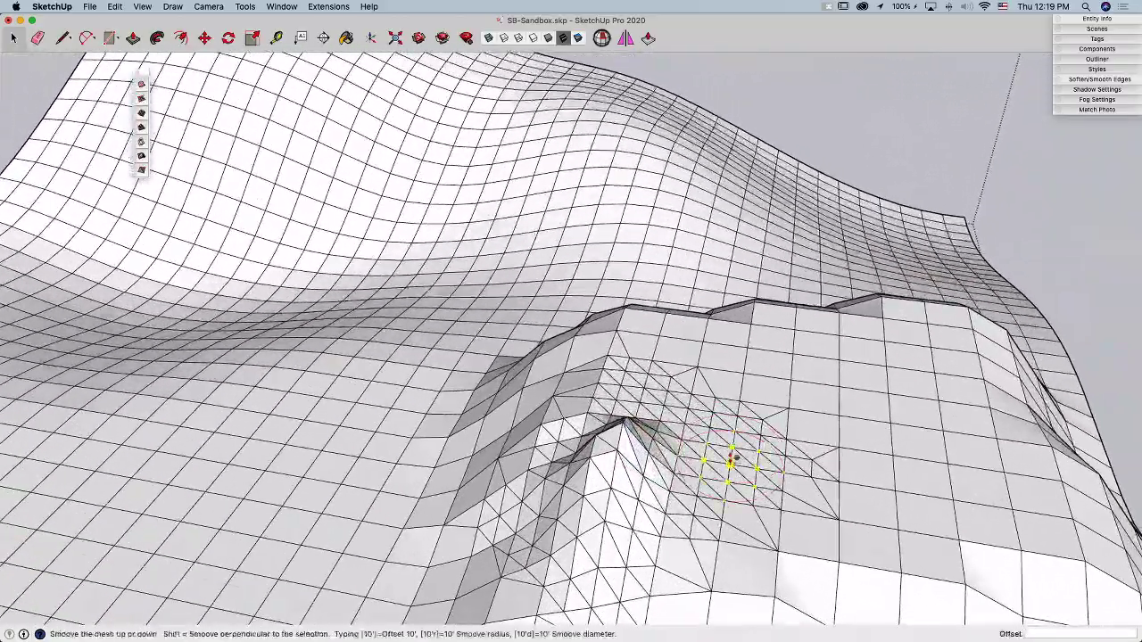
left_click_drag(732, 464, 714, 389)
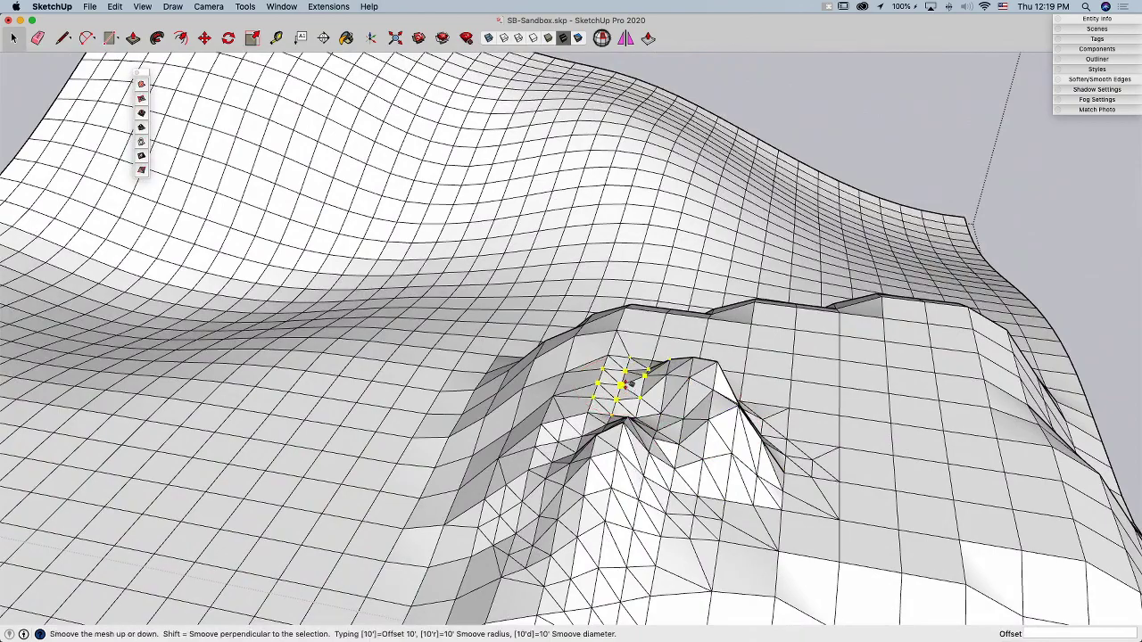
left_click_drag(621, 386, 642, 366)
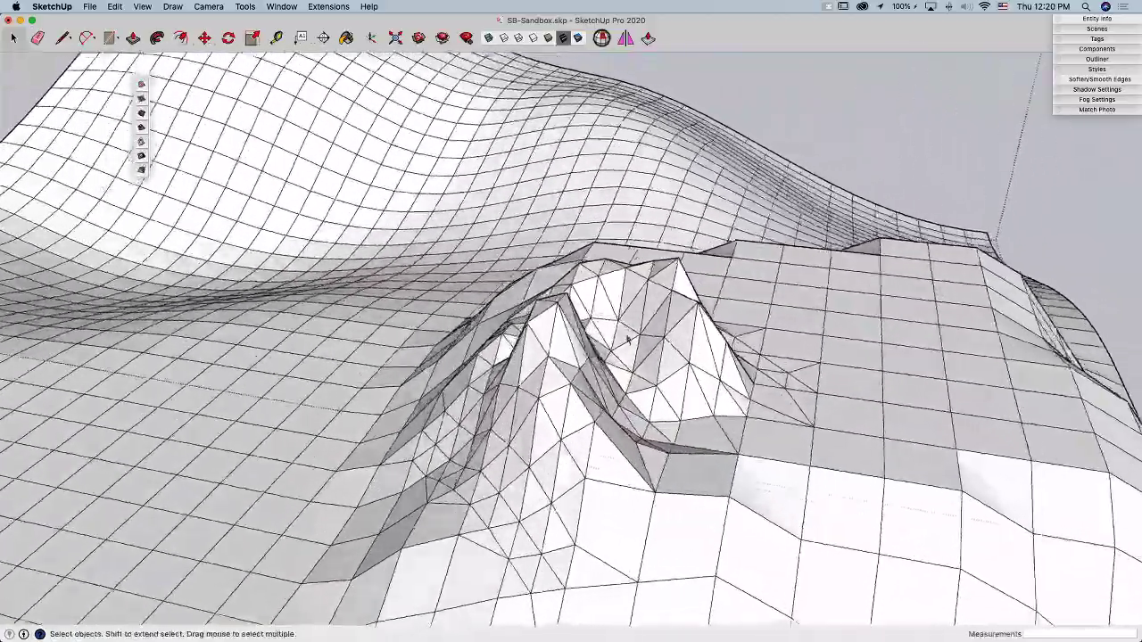
Orbit out to view the whole sculpted terrain mesh
left_click_drag(625, 357, 606, 276)
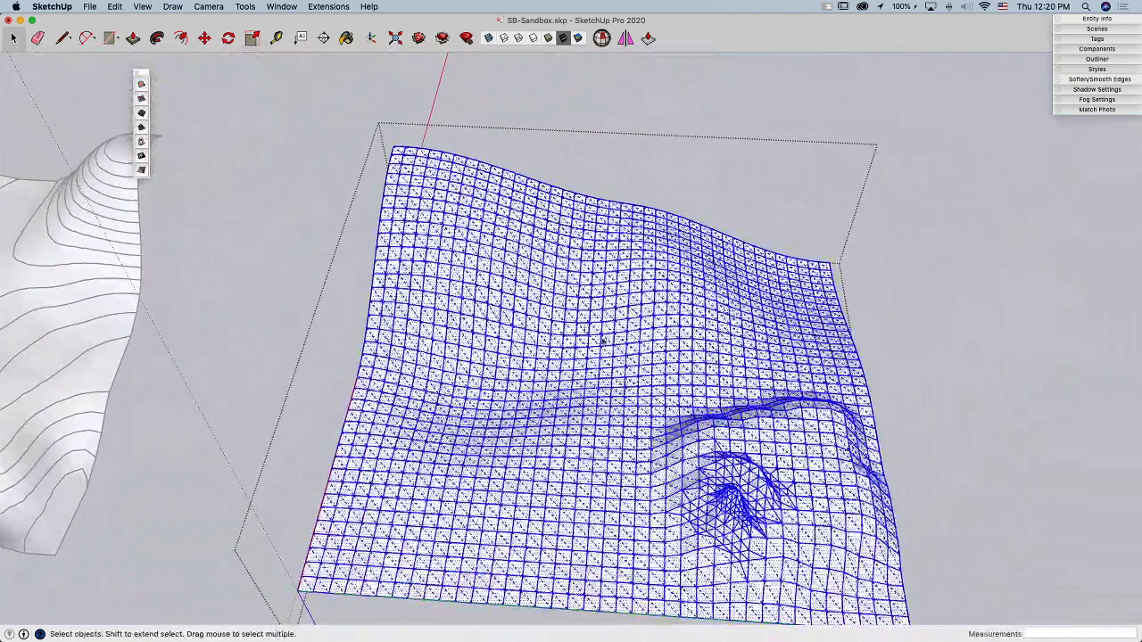
Soften/Smooth the terrain's edges with Smooth normals and Soften coplanar enabled, giving a seamless surface
right_click(605, 339)
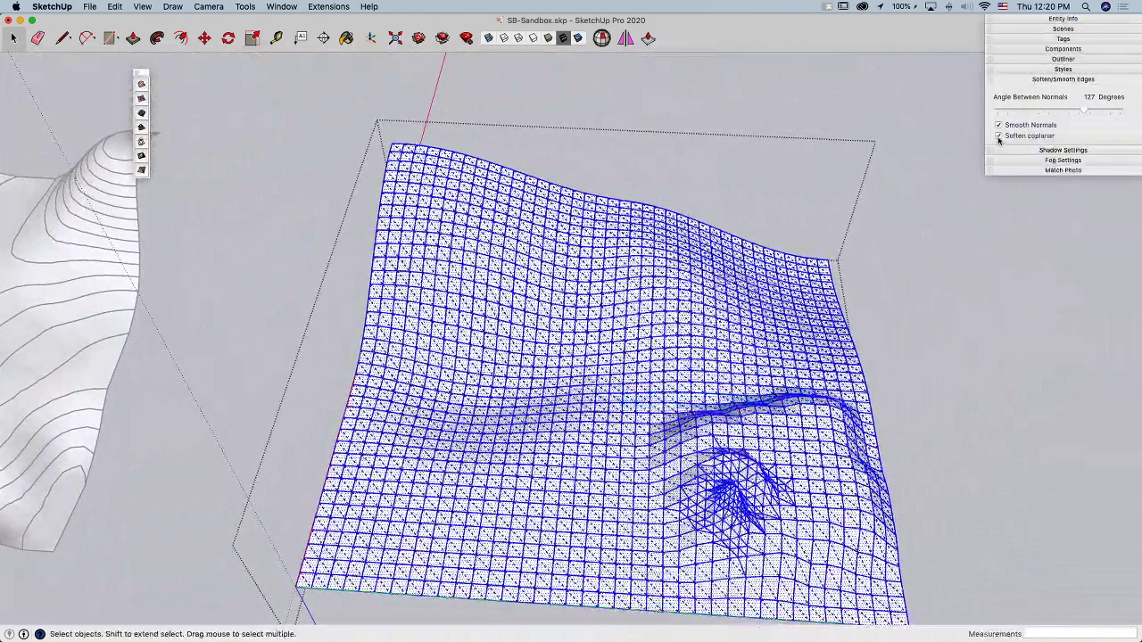
left_click(999, 136)
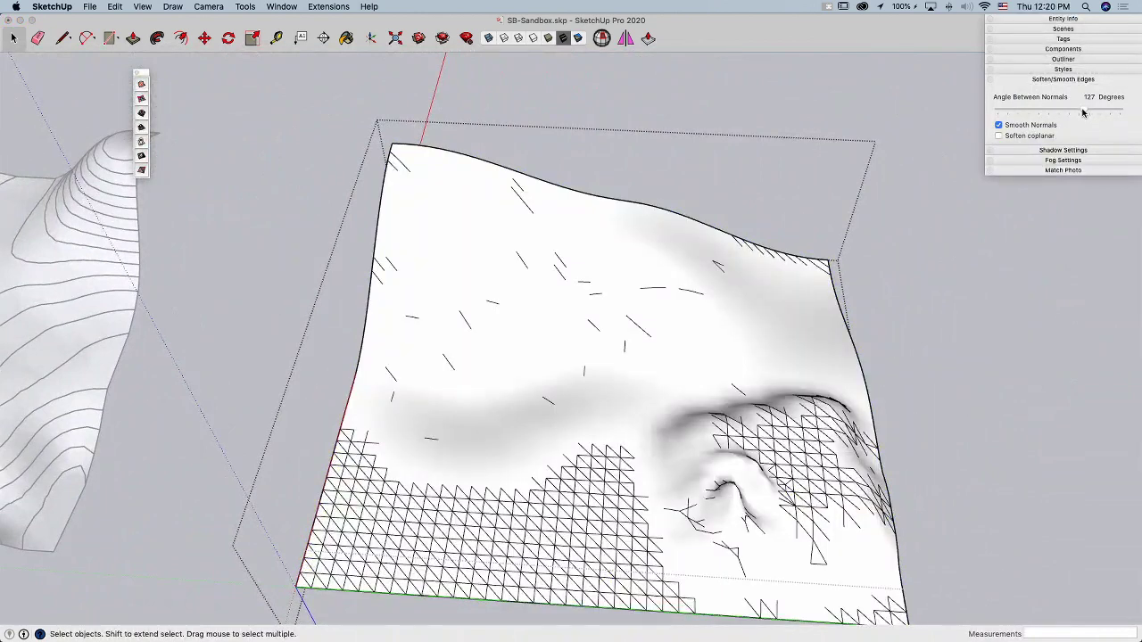
left_click(1000, 136)
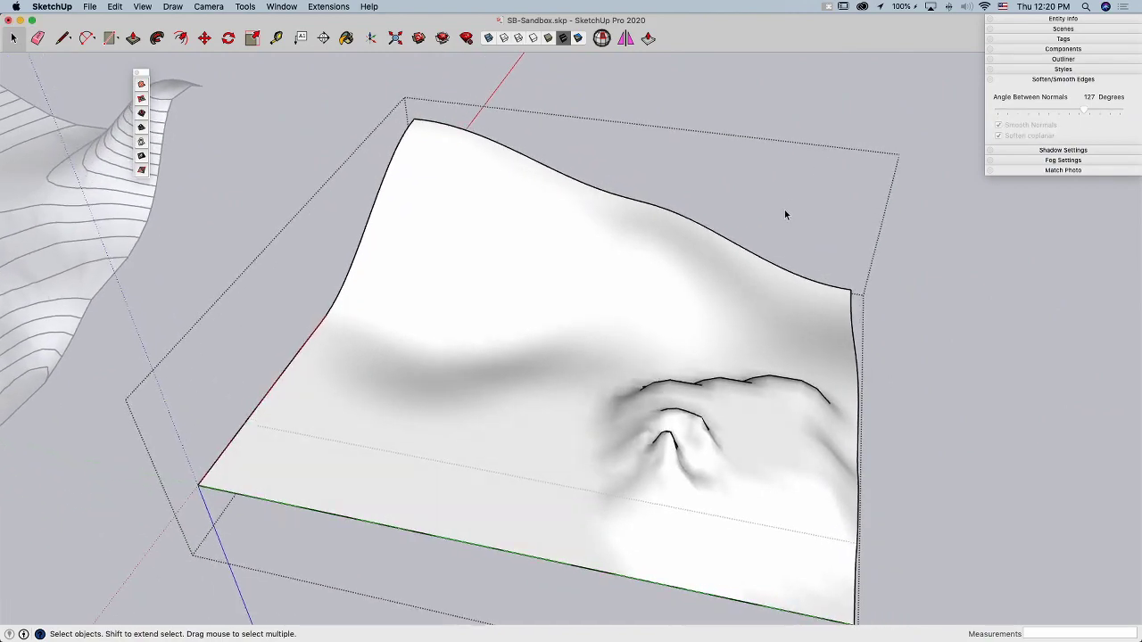
left_click_drag(785, 214, 697, 300)
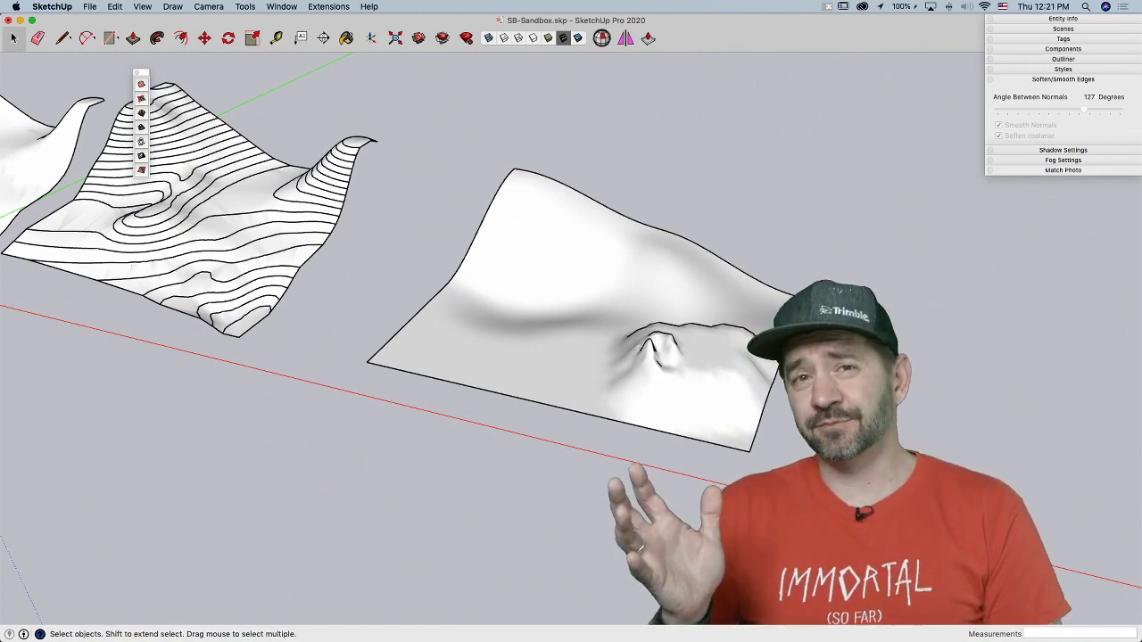
mouse_move(638, 496)
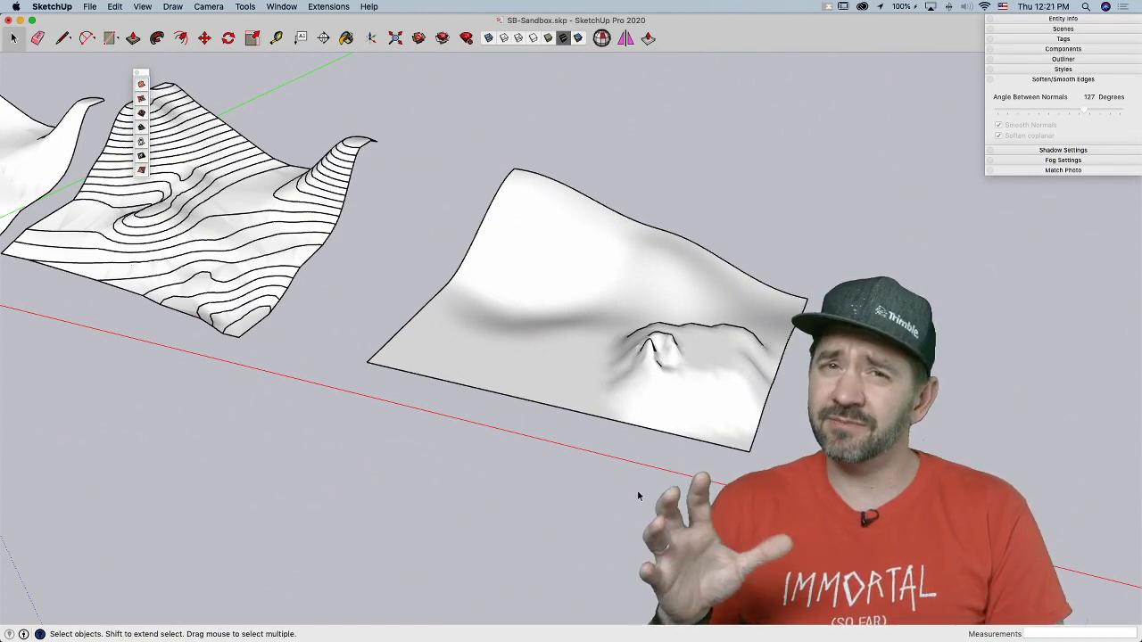